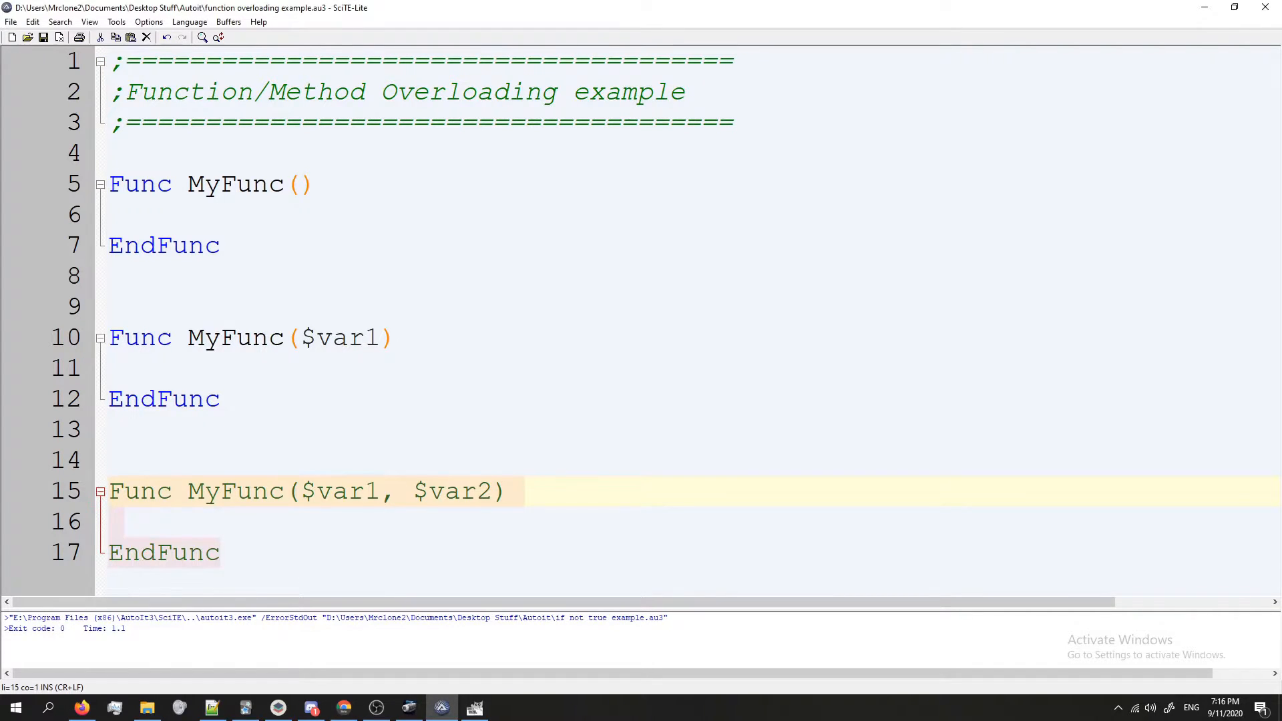
# Remove the three overloaded MyFunc definitions, keeping only the overloading header comment.
pyautogui.click(284, 318)
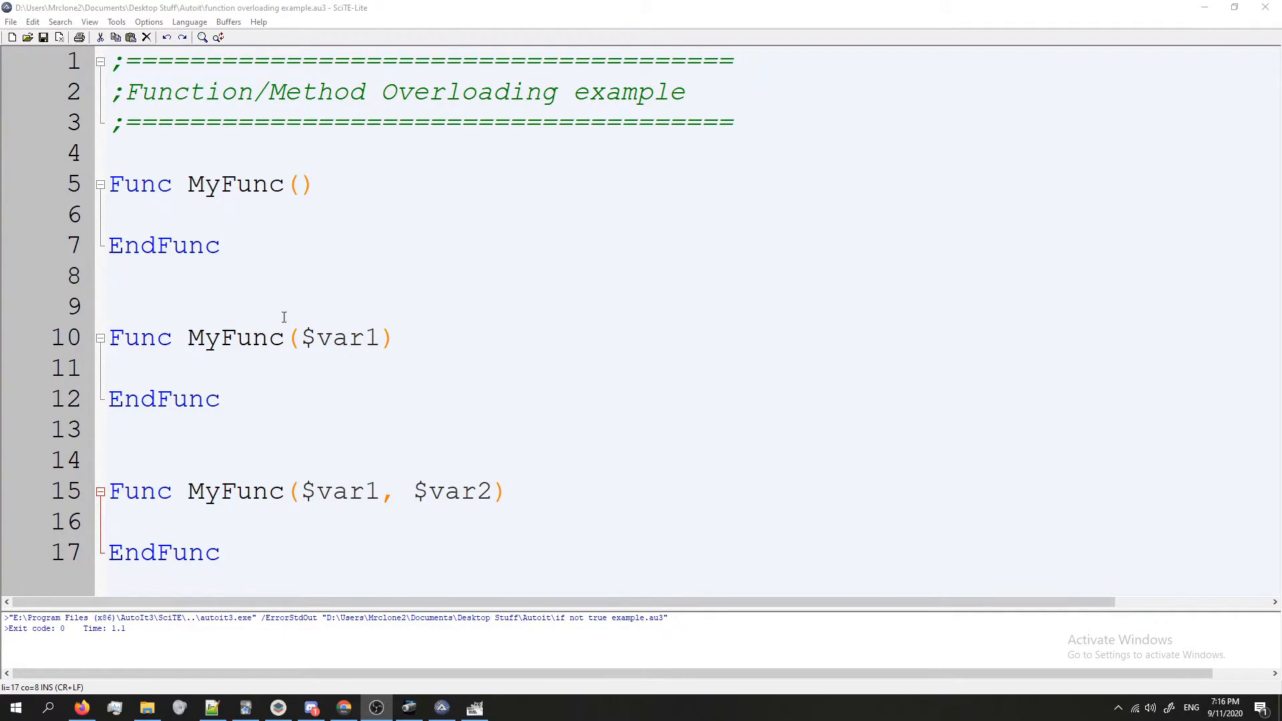
pyautogui.moveTo(389, 206)
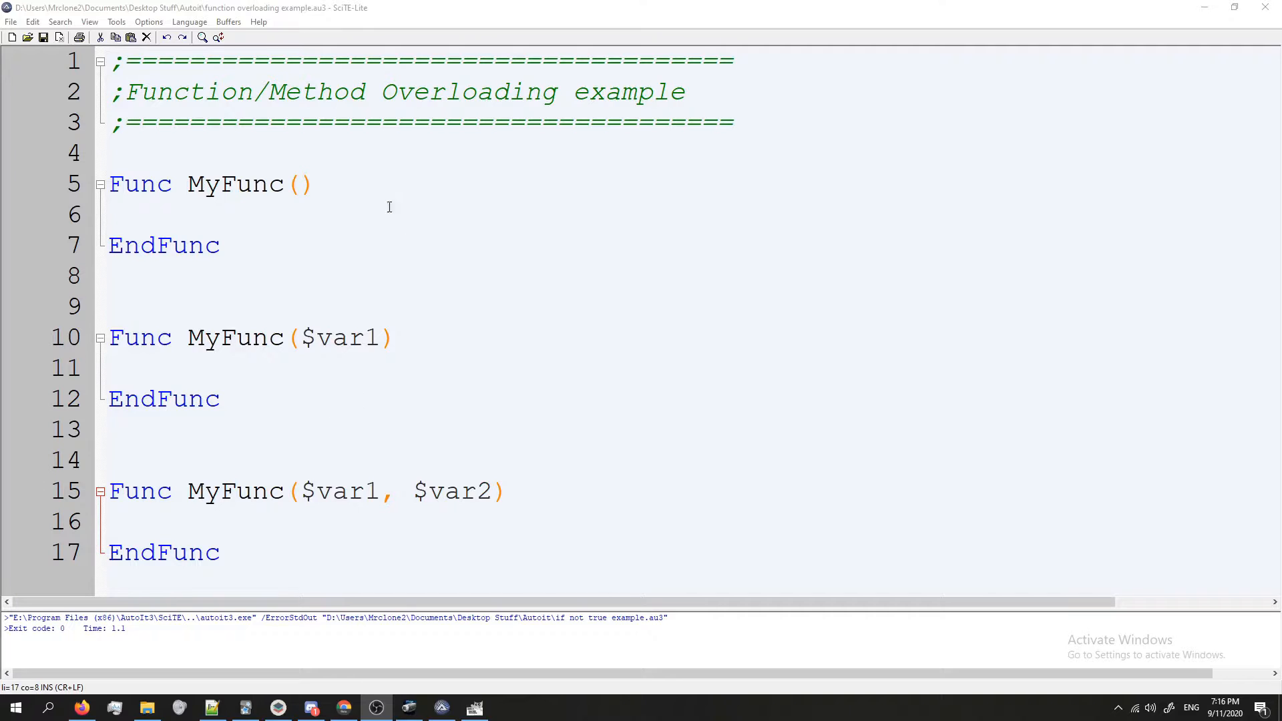
pyautogui.click(282, 184)
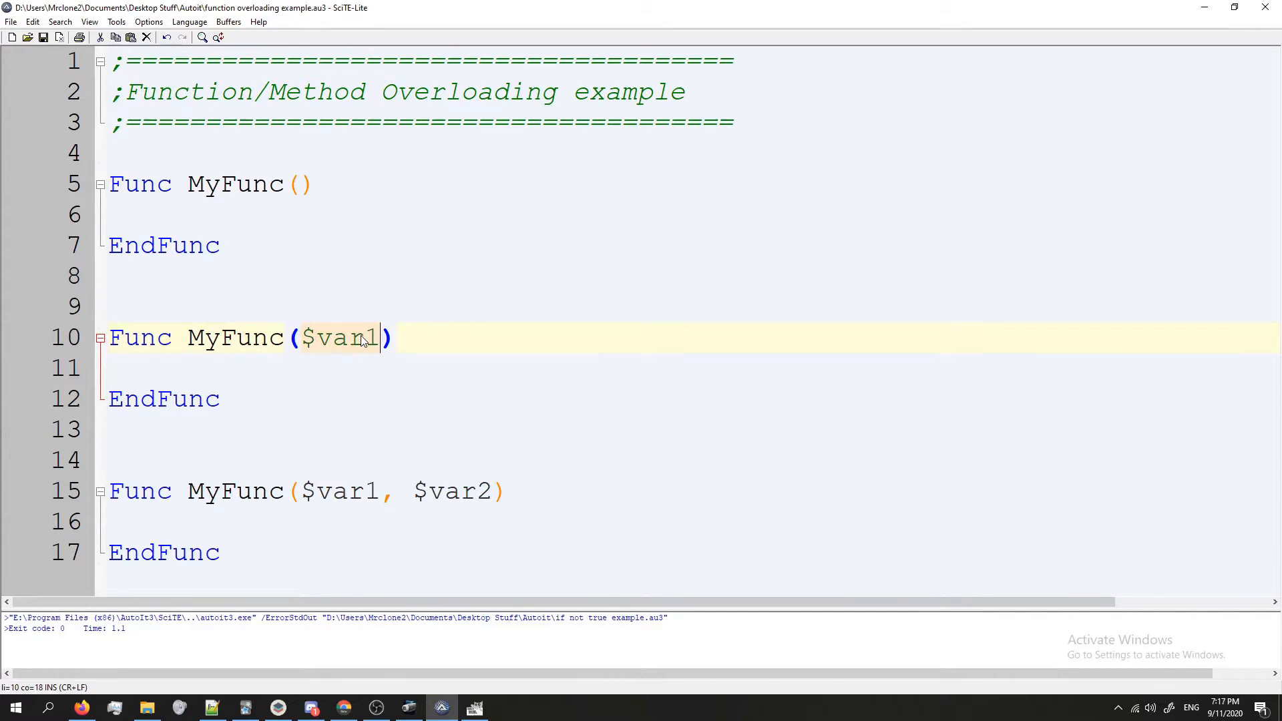
pyautogui.click(289, 491)
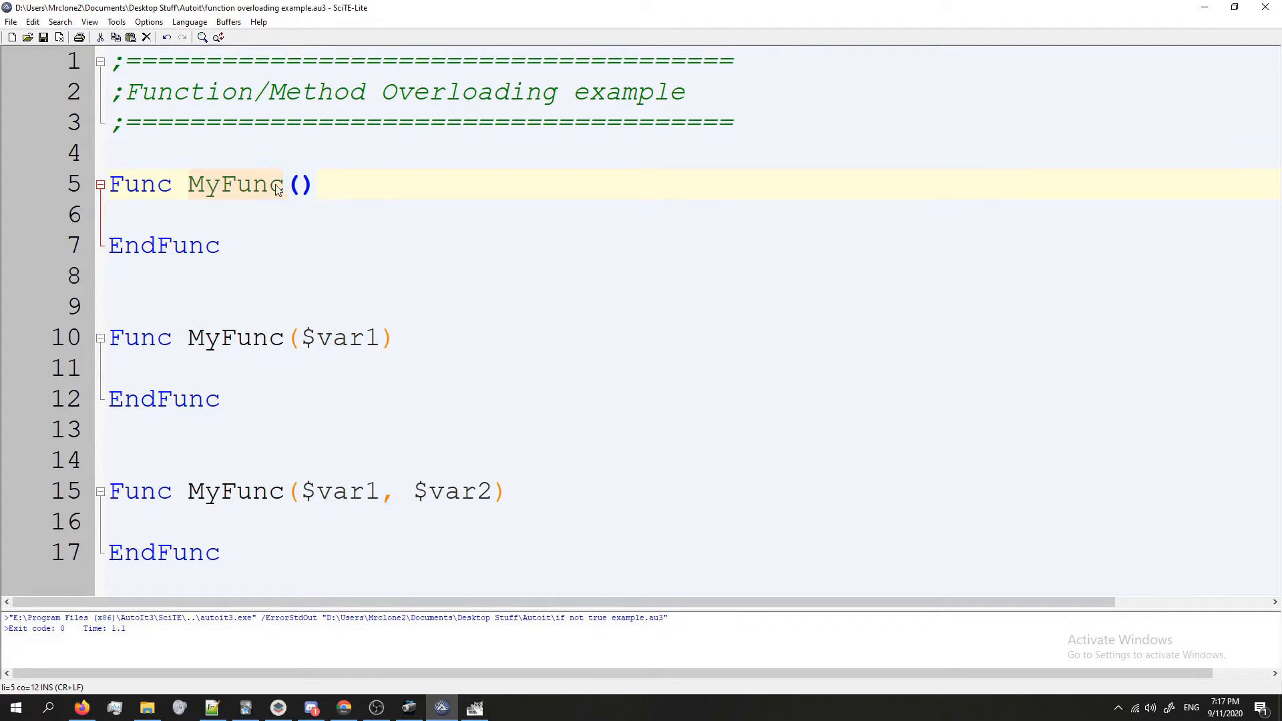
pyautogui.click(381, 337)
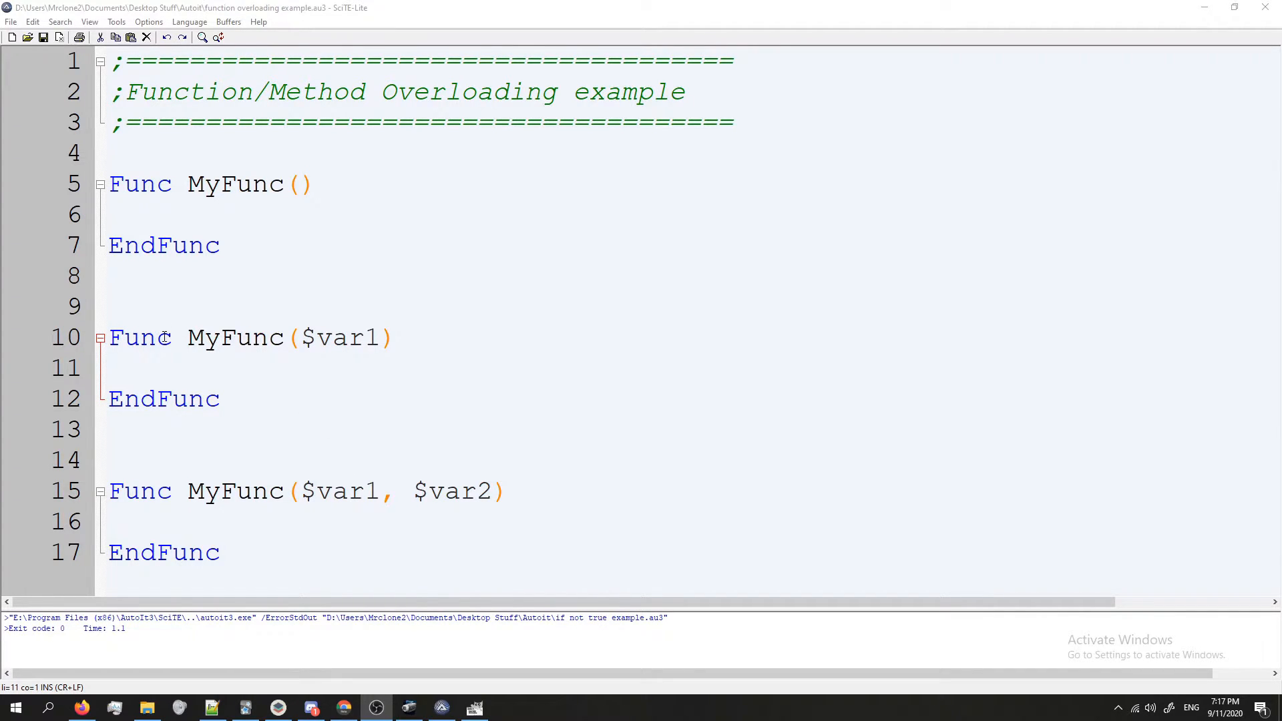
pyautogui.doubleClick(235, 338)
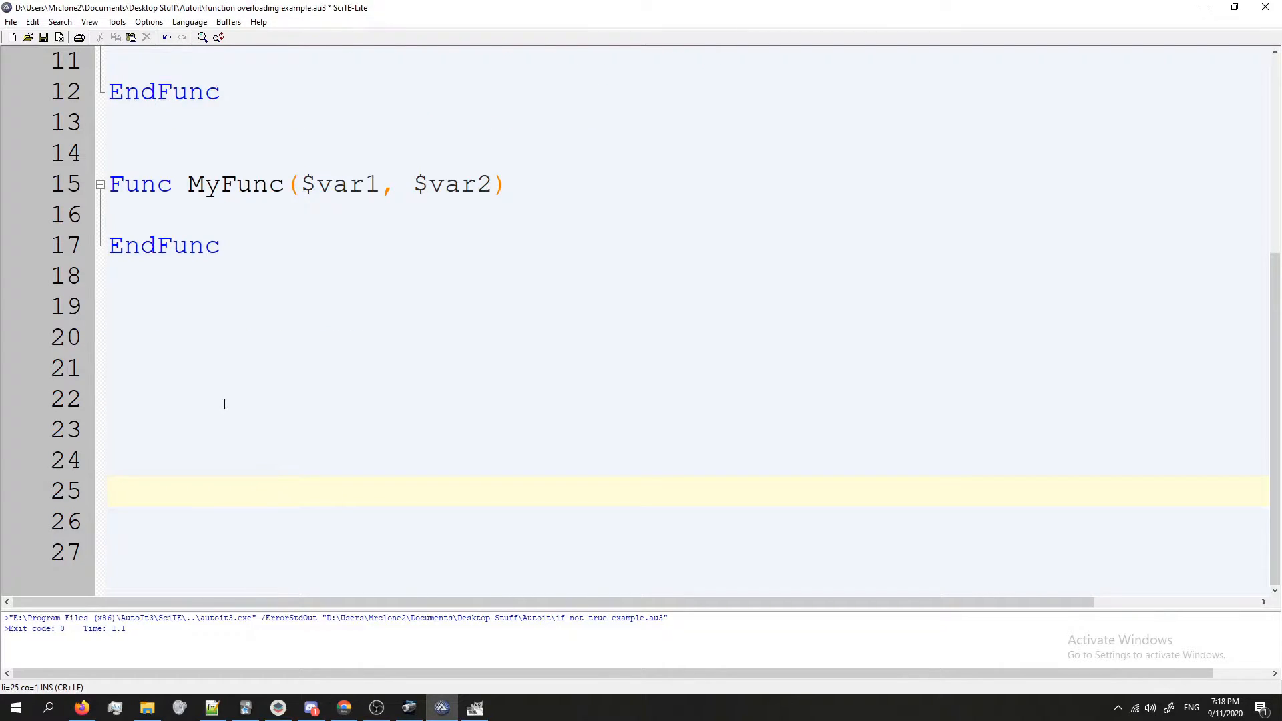
# Write a MyFunc(test1, $test2) test call on the blank line, then discard it as well.
pyautogui.write('MyFunc')
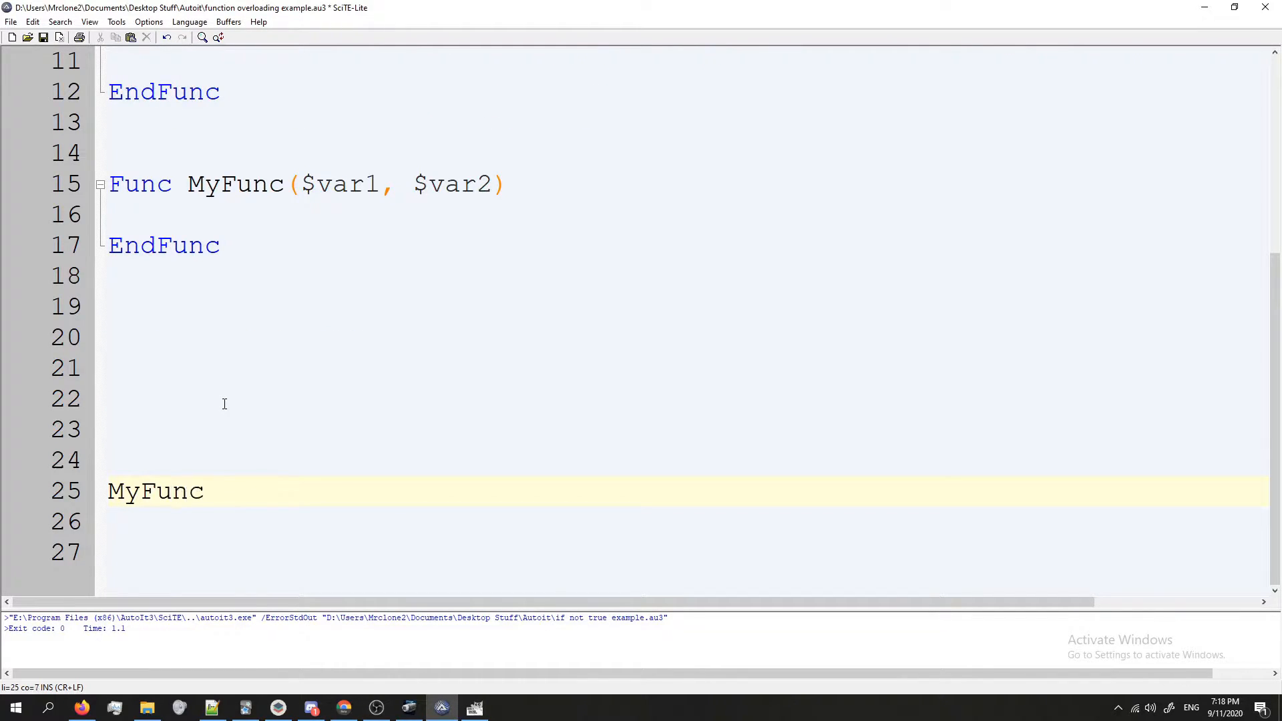
pyautogui.write('()')
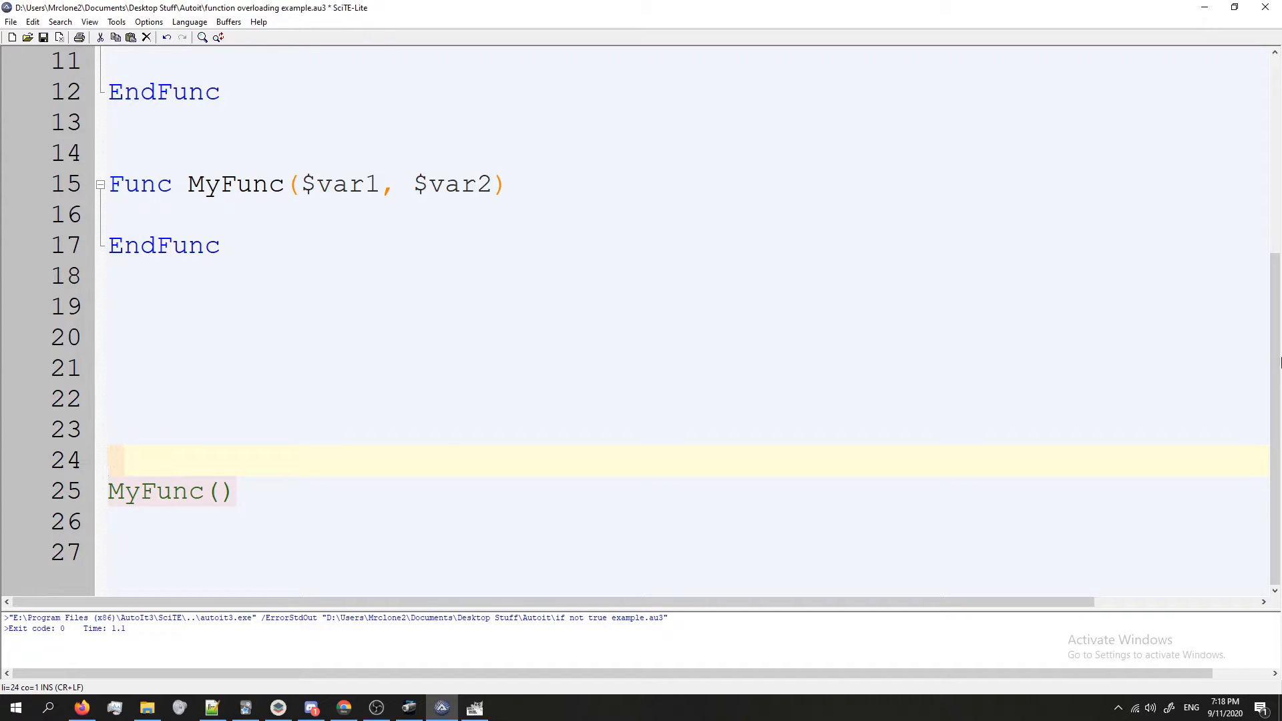
pyautogui.scroll(3)
pyautogui.write('$')
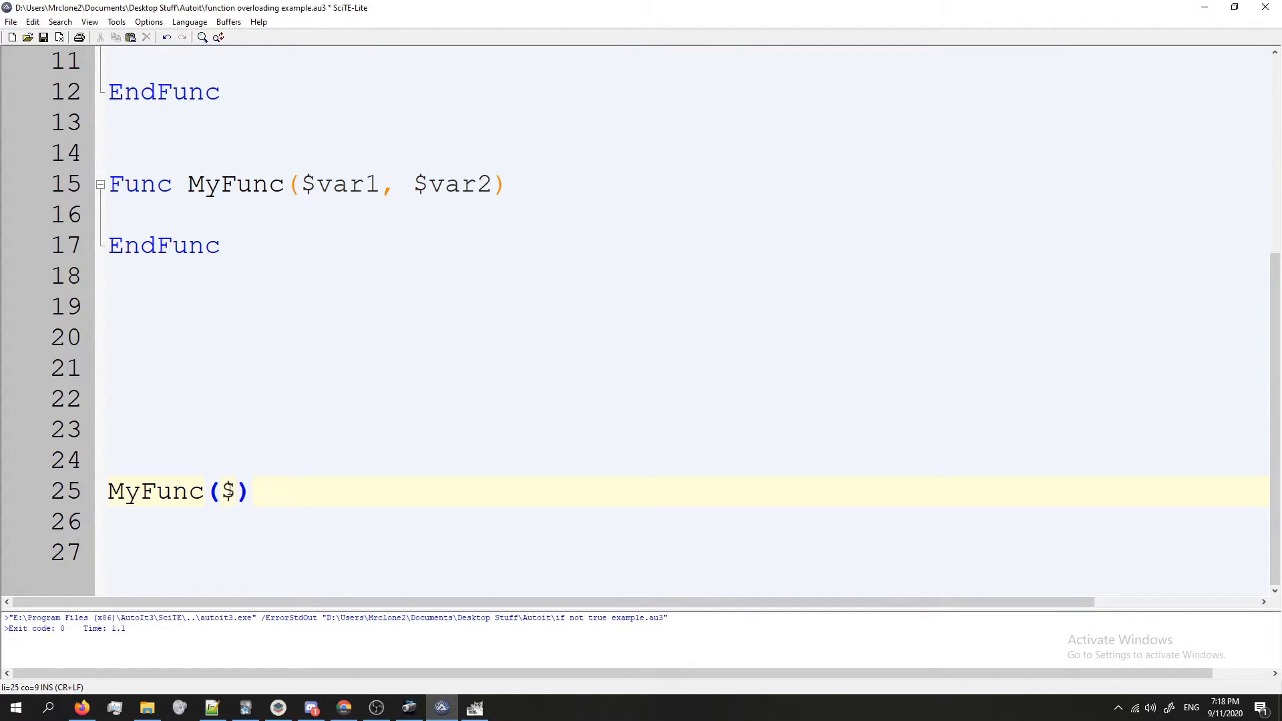
pyautogui.write('test1,')
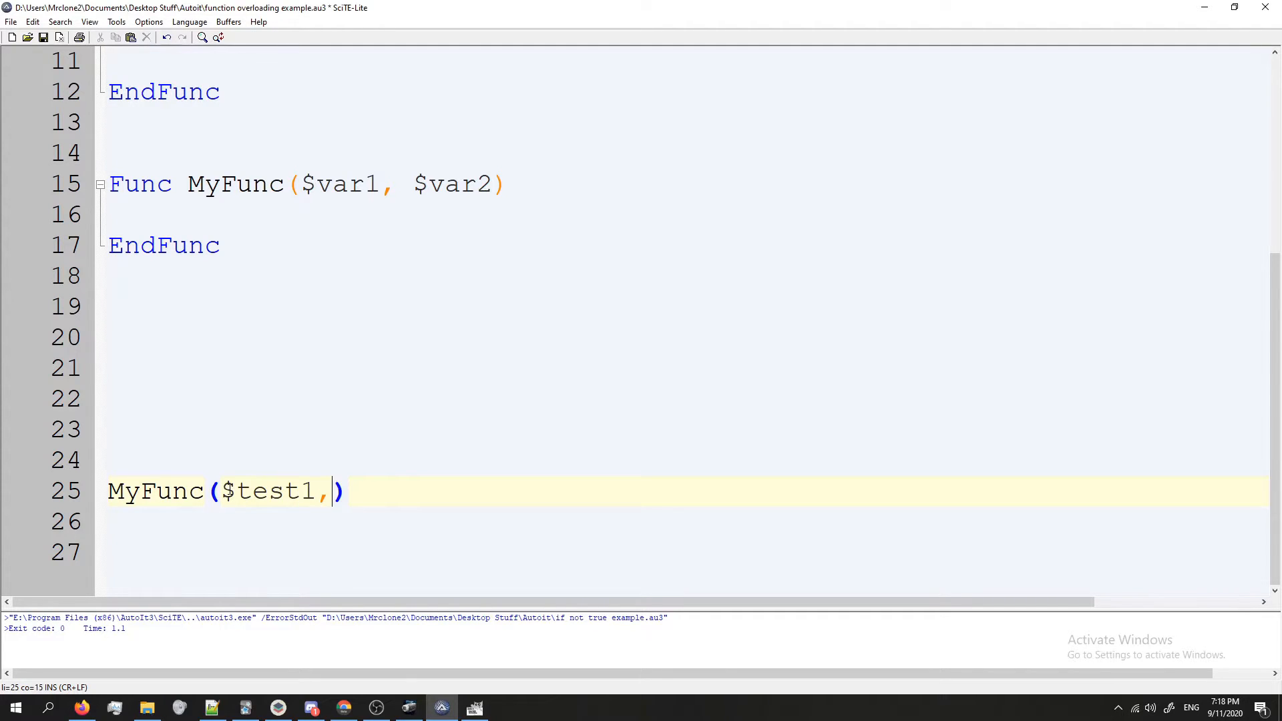
pyautogui.write('$test2')
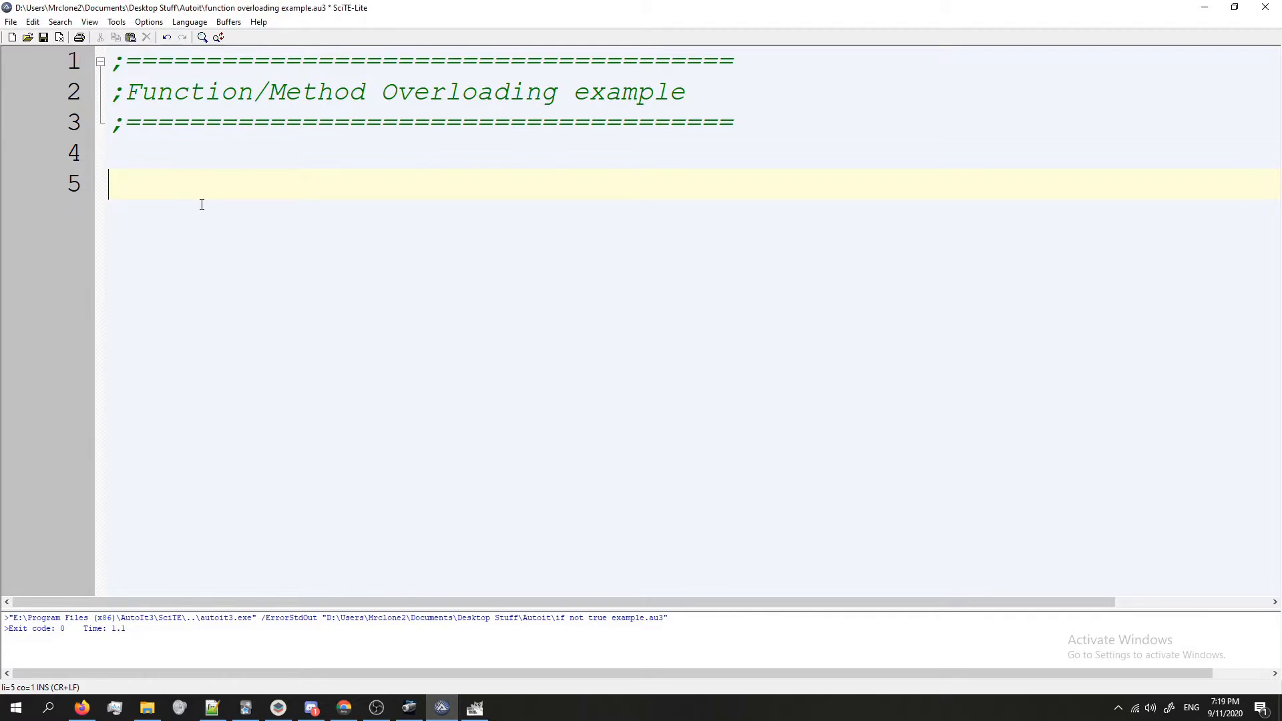
# Declare Func tt($msg, $sleep) ... EndFunc below the header comment.
pyautogui.press('enter')
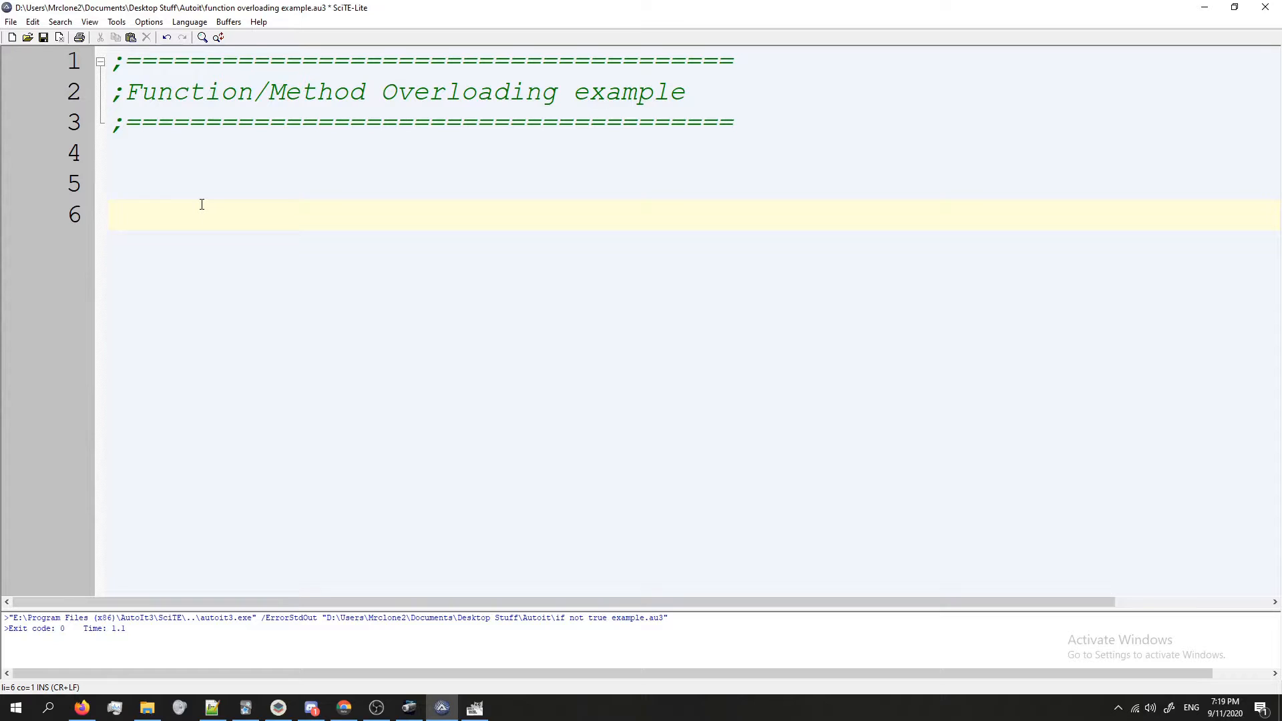
pyautogui.write('Func')
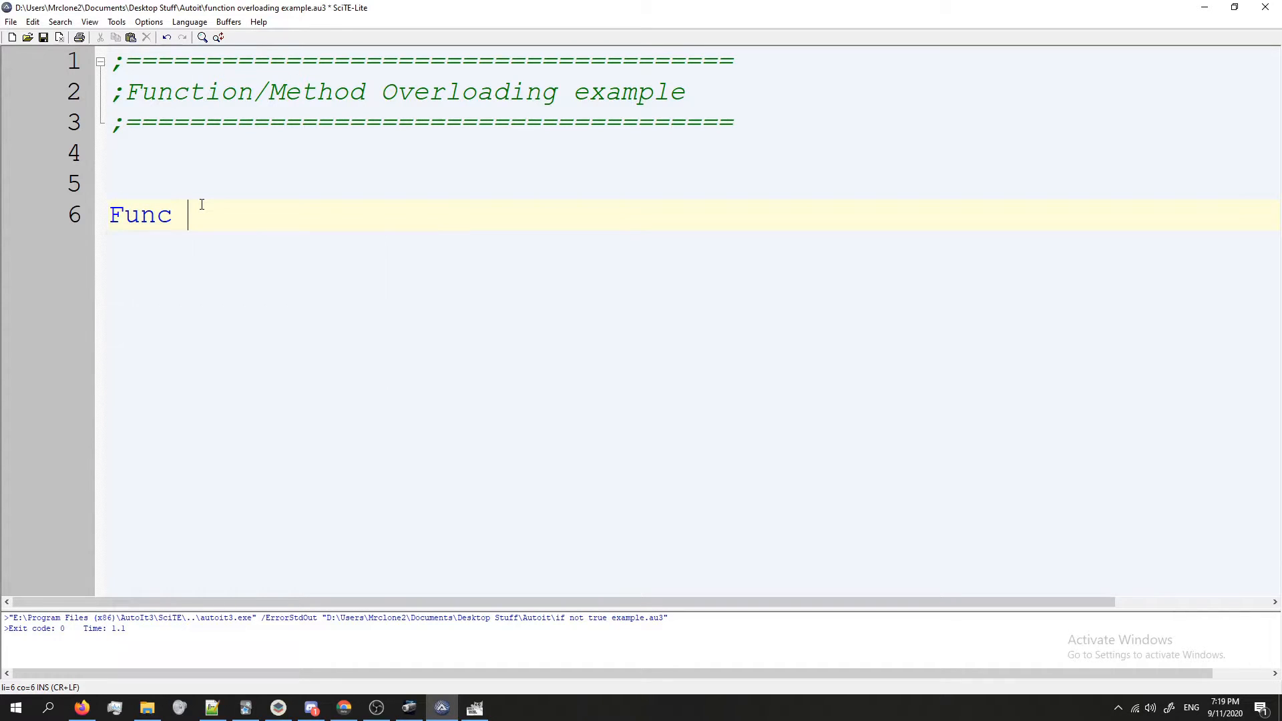
pyautogui.write('tt')
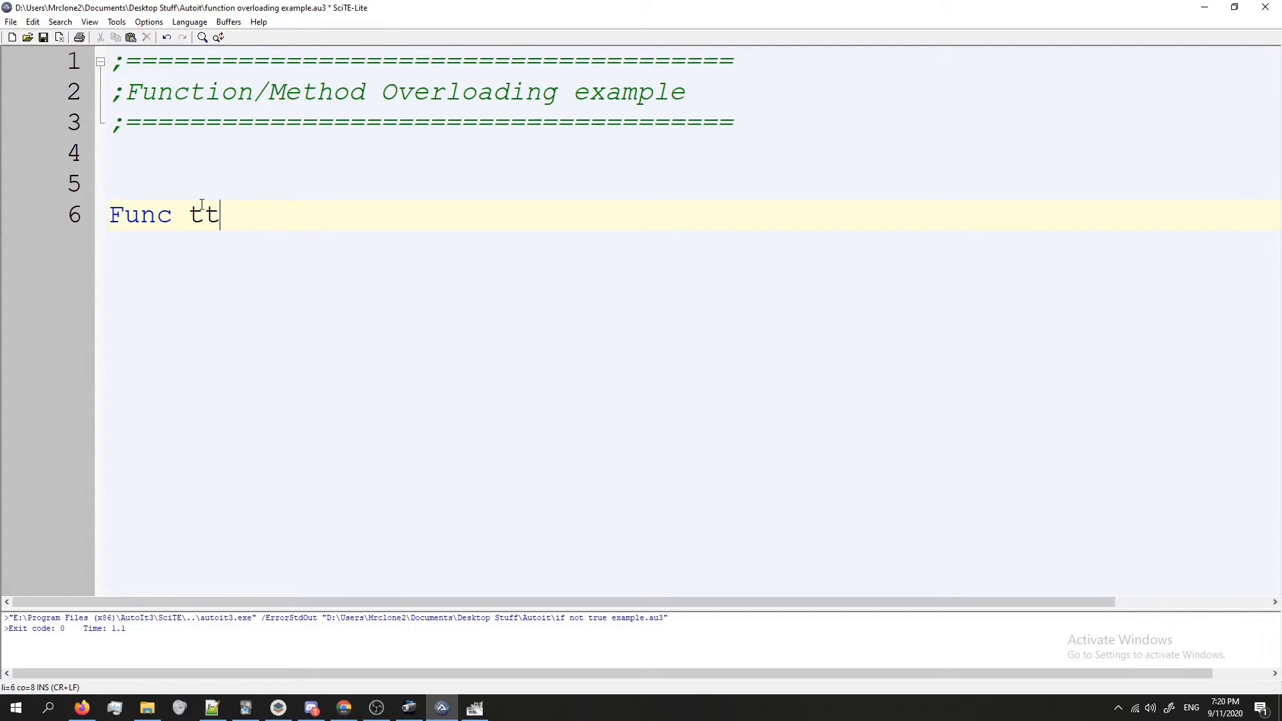
pyautogui.write('(')
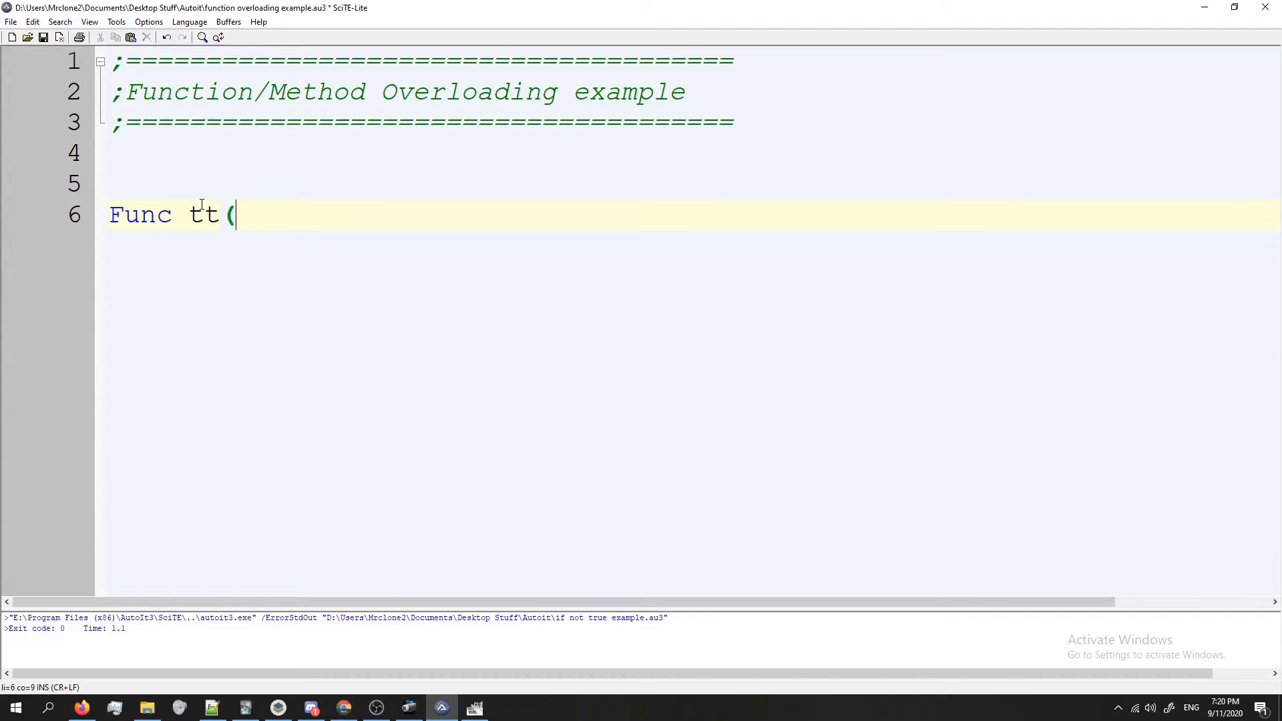
pyautogui.write('$m')
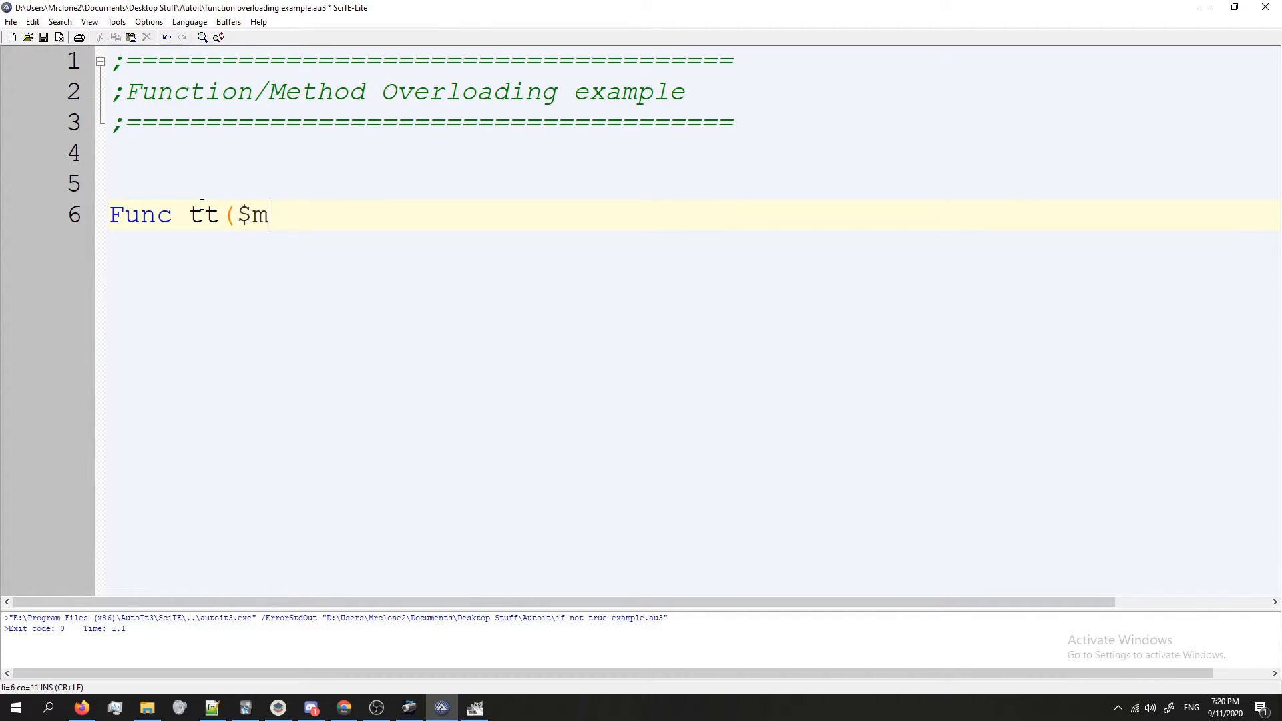
pyautogui.write('sg,')
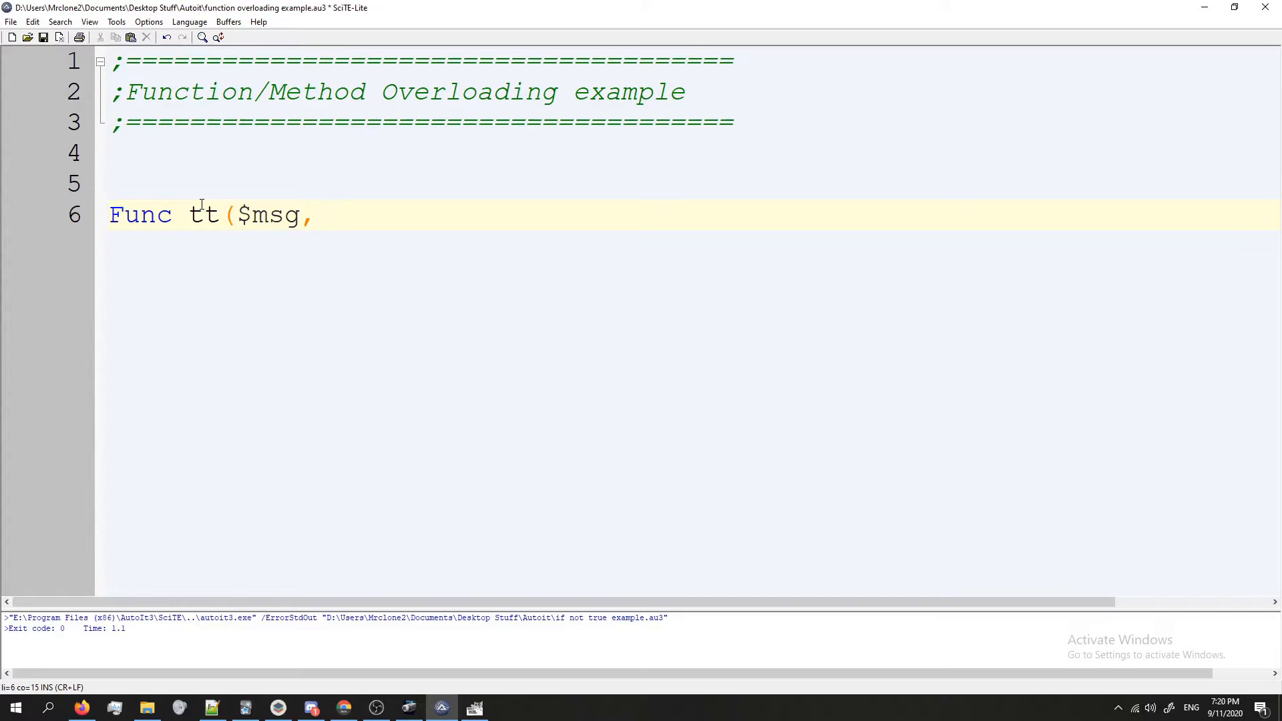
pyautogui.write('$sleep')
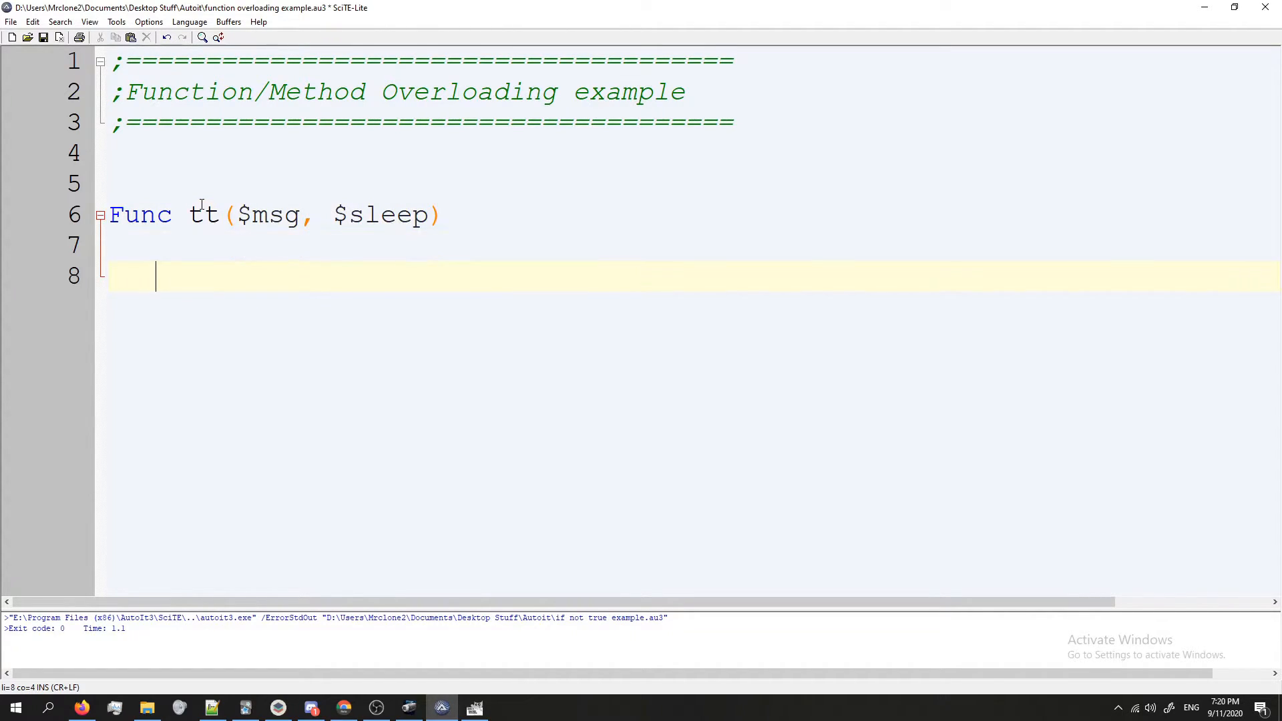
pyautogui.write('EndFunc')
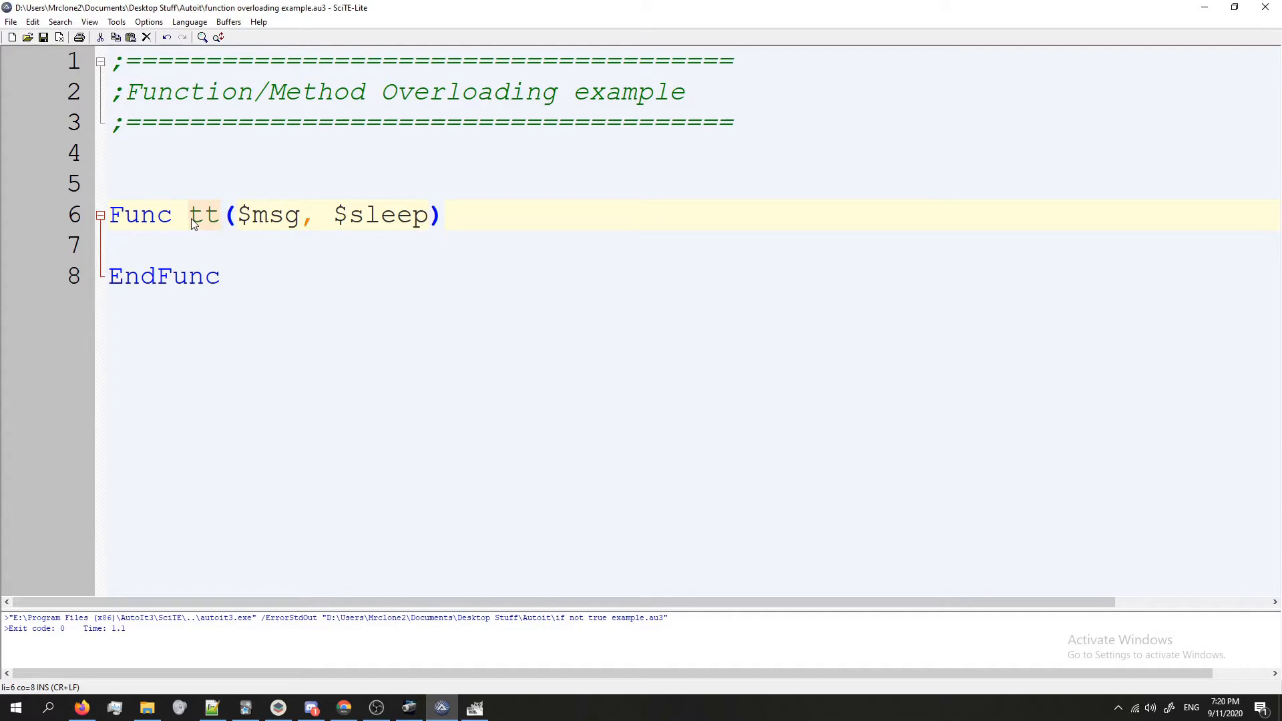
# Give the $sleep parameter a default value of 1000.
pyautogui.click(301, 213)
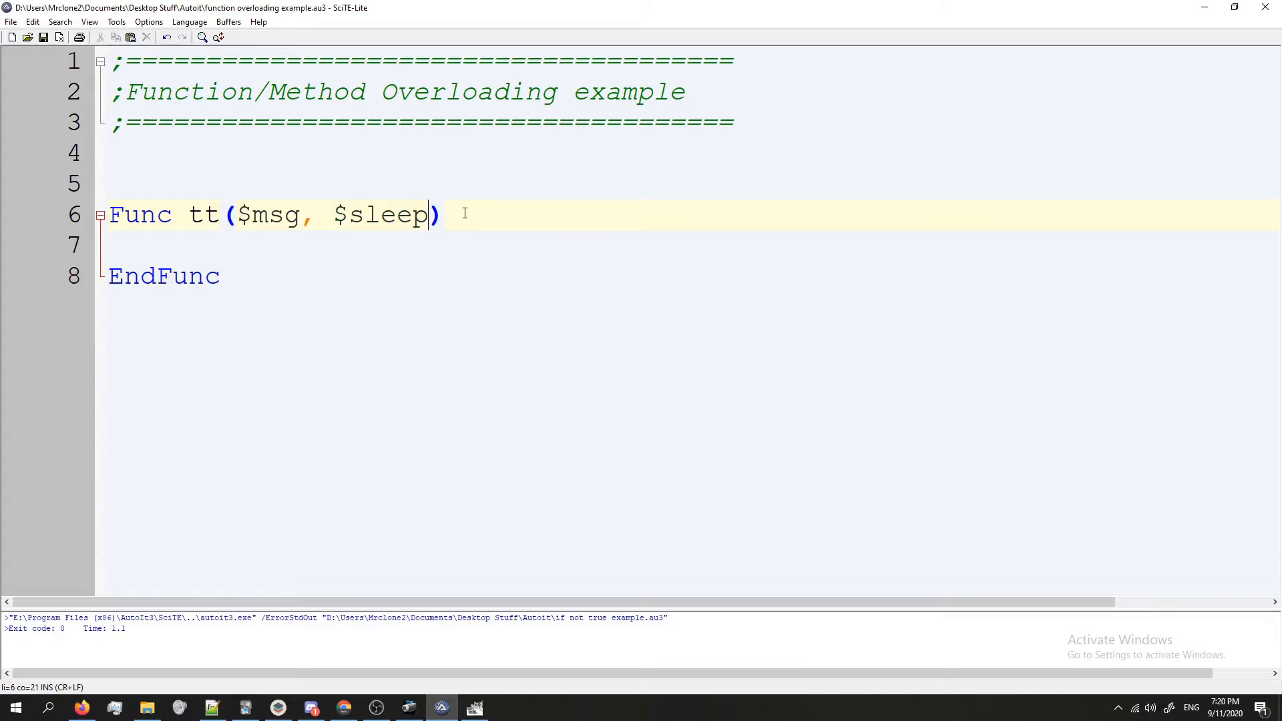
pyautogui.write('=')
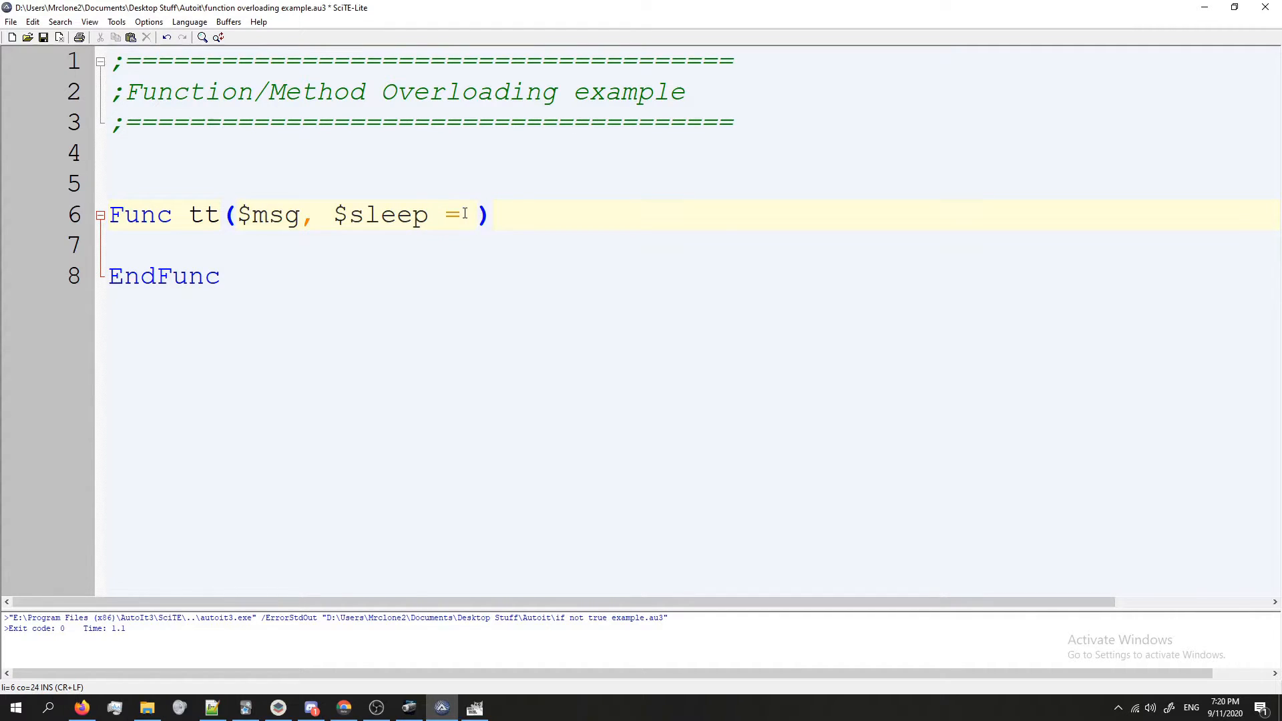
pyautogui.write('1000')
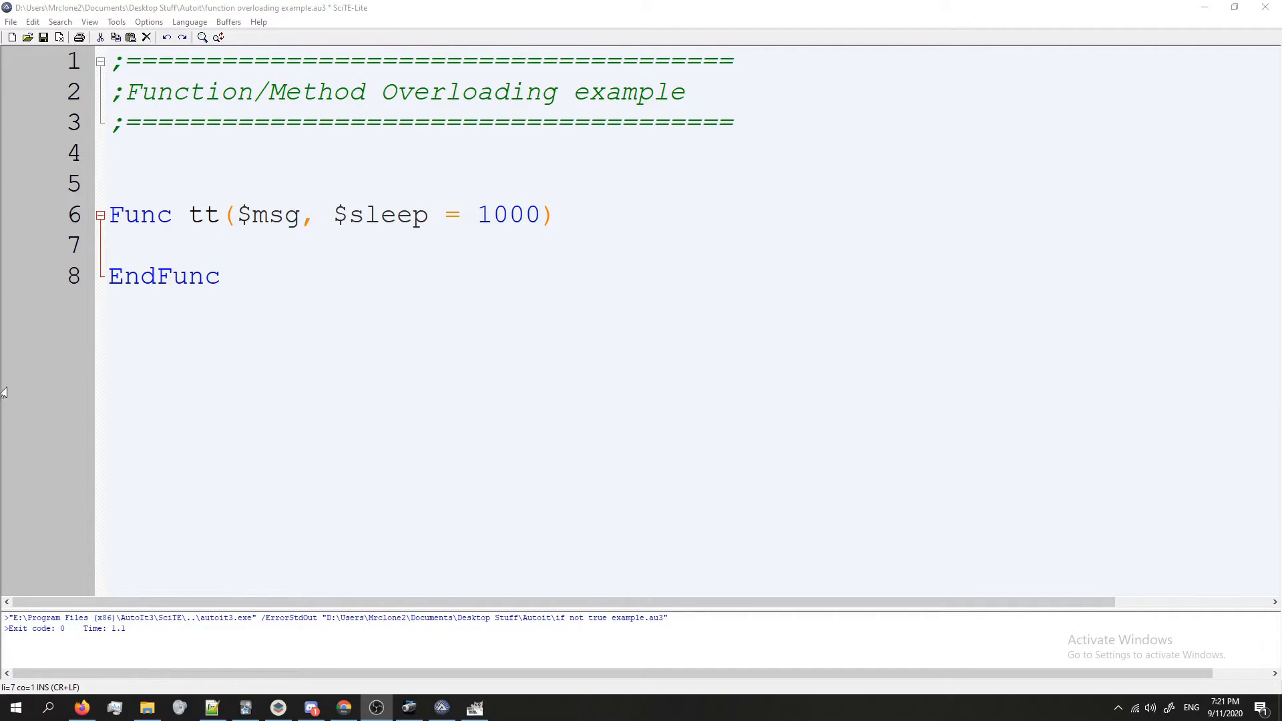
# Fill the tt body with ToolTip($msg) followed by Sleep($sleep).
pyautogui.write('ToolTip(')
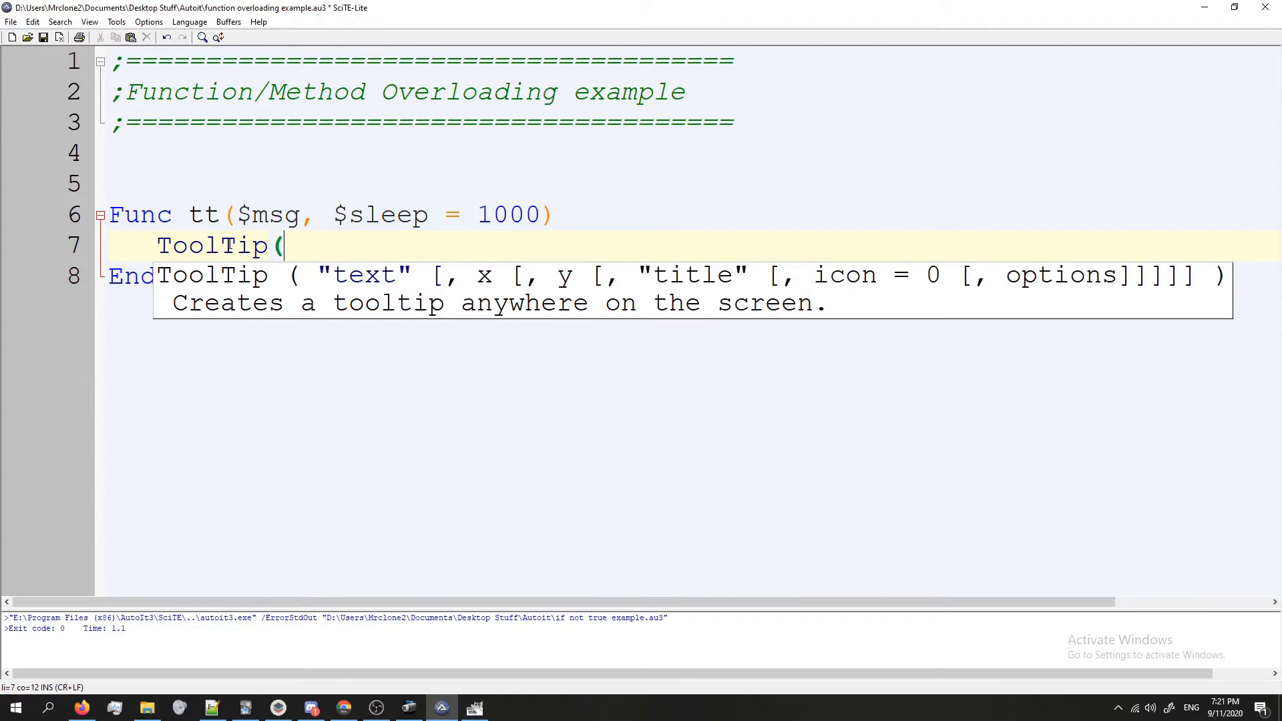
pyautogui.write('$msg)')
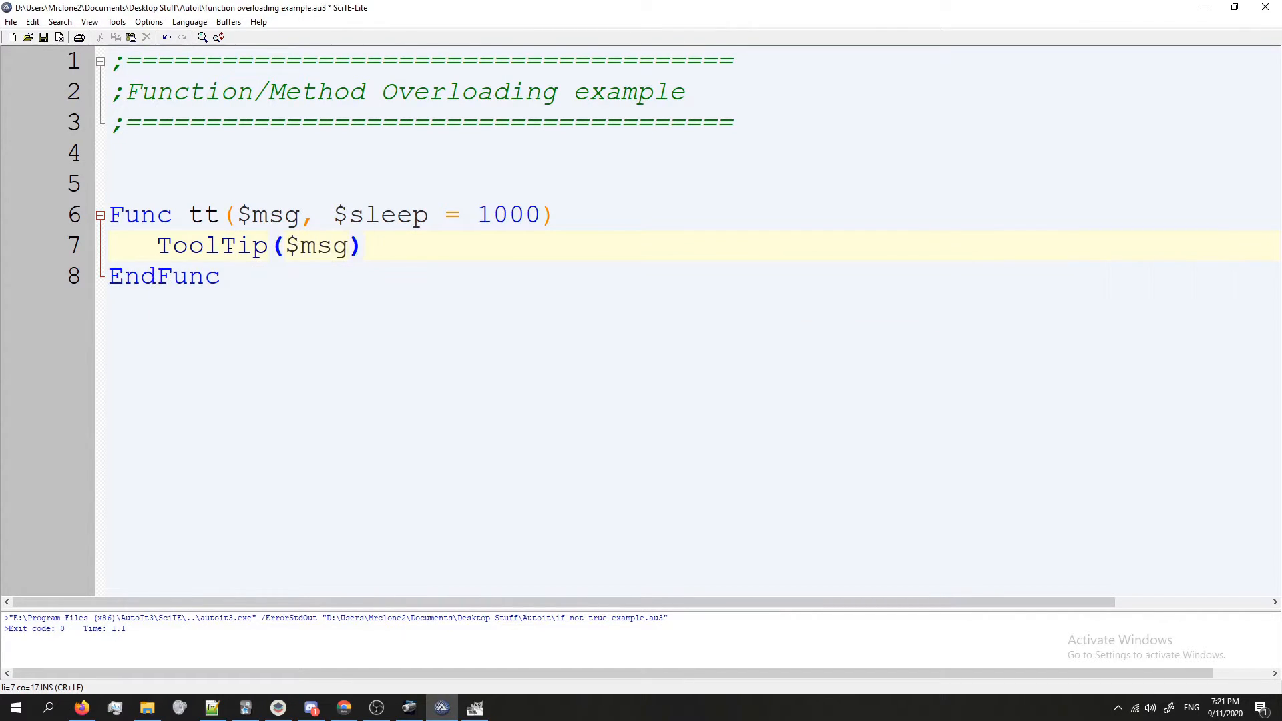
pyautogui.press('enter')
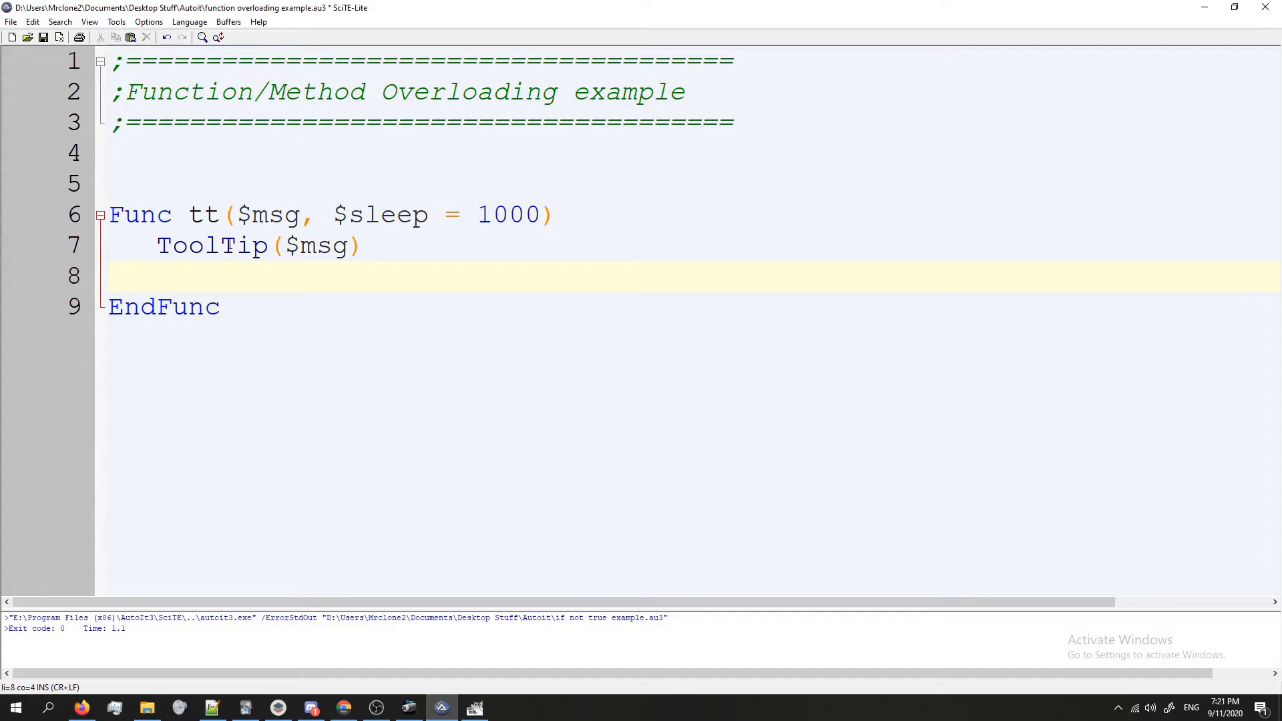
pyautogui.write('Sleep(')
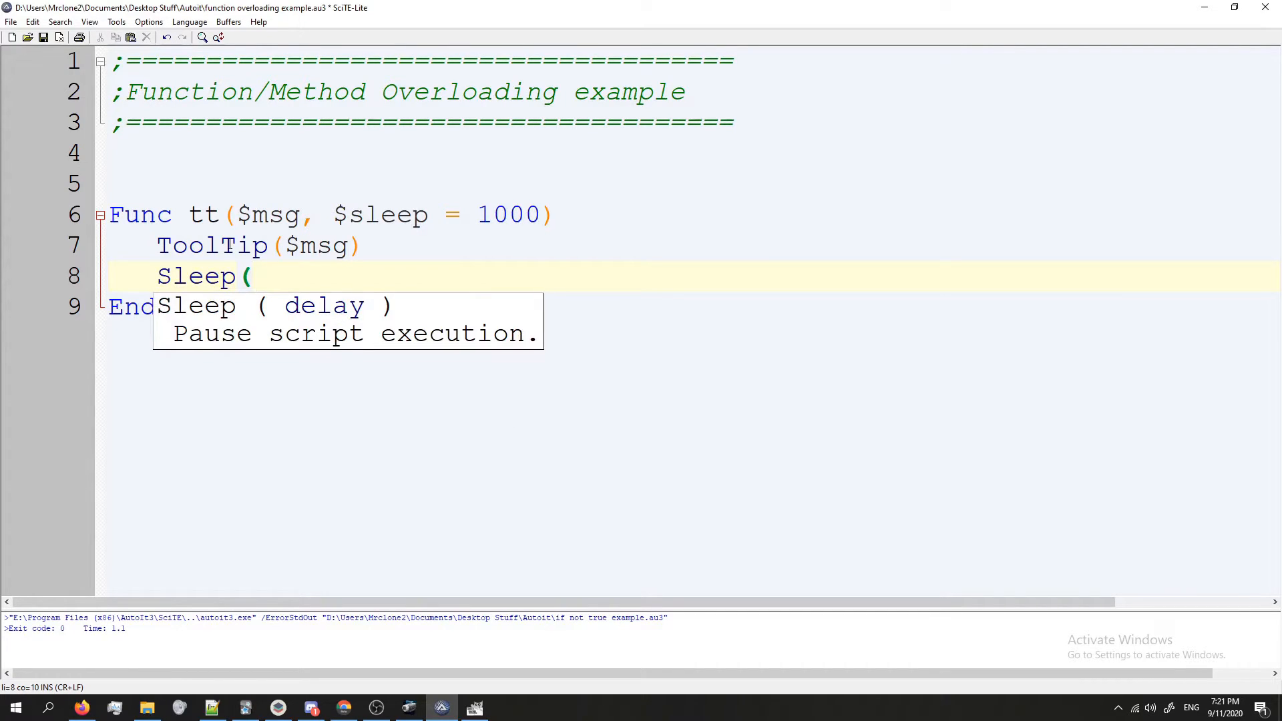
pyautogui.write('$sleep)')
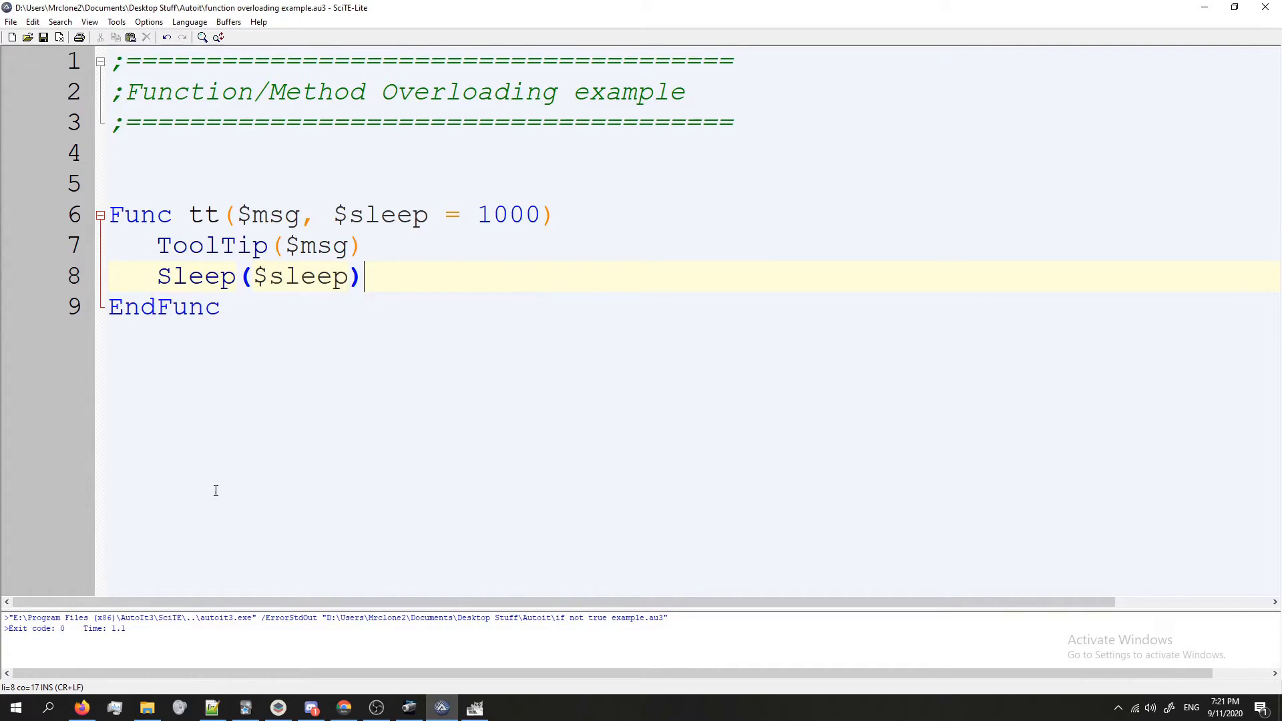
# Add a tt("Hello World") call above the function.
pyautogui.click(170, 153)
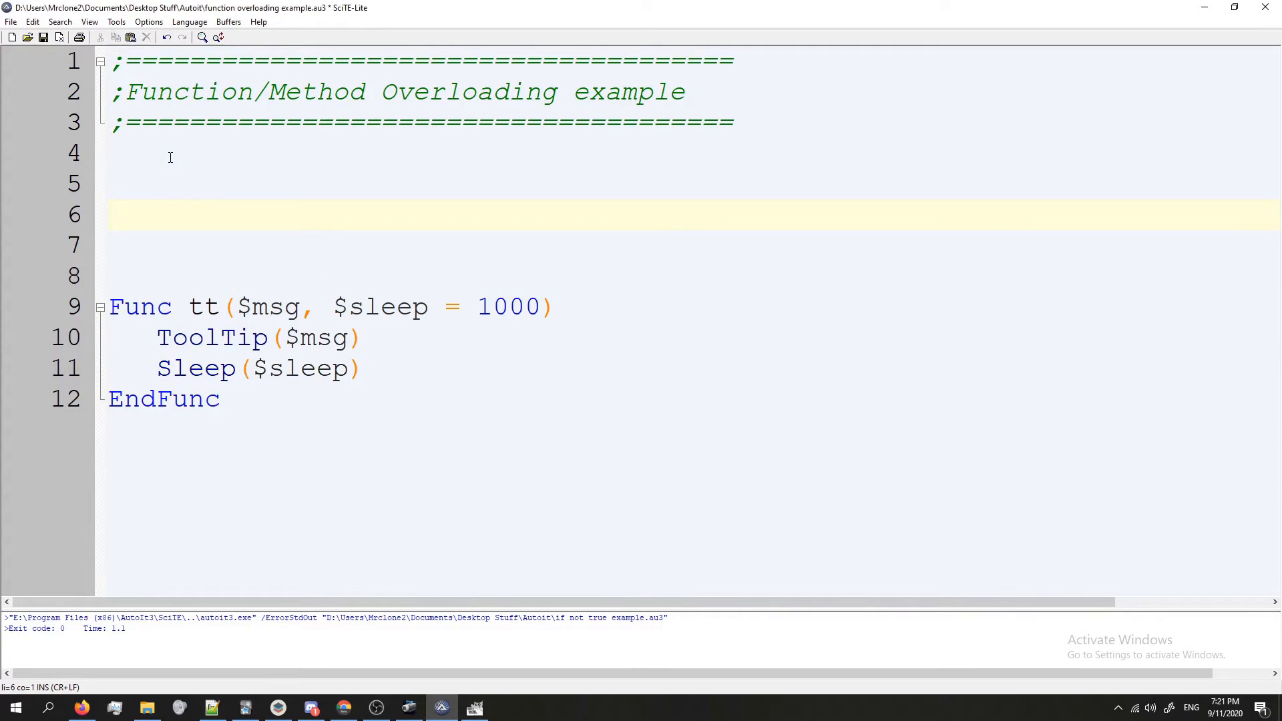
pyautogui.write('tt')
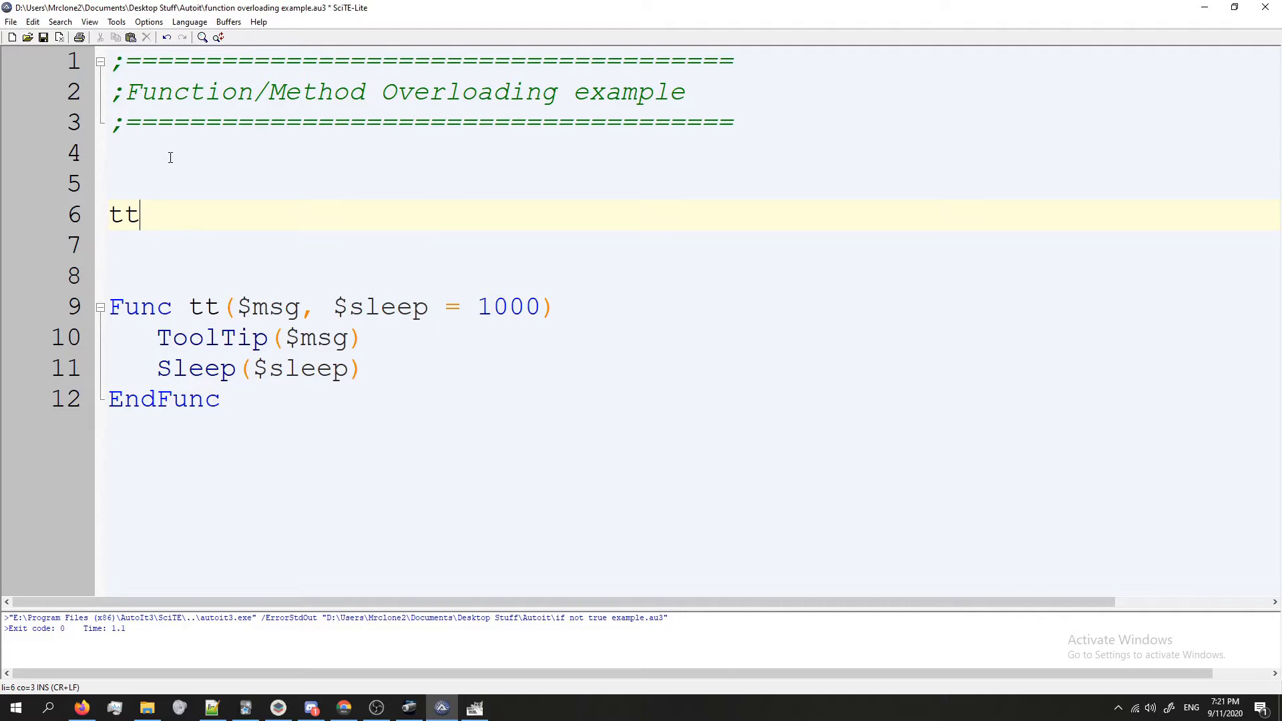
pyautogui.write('(')
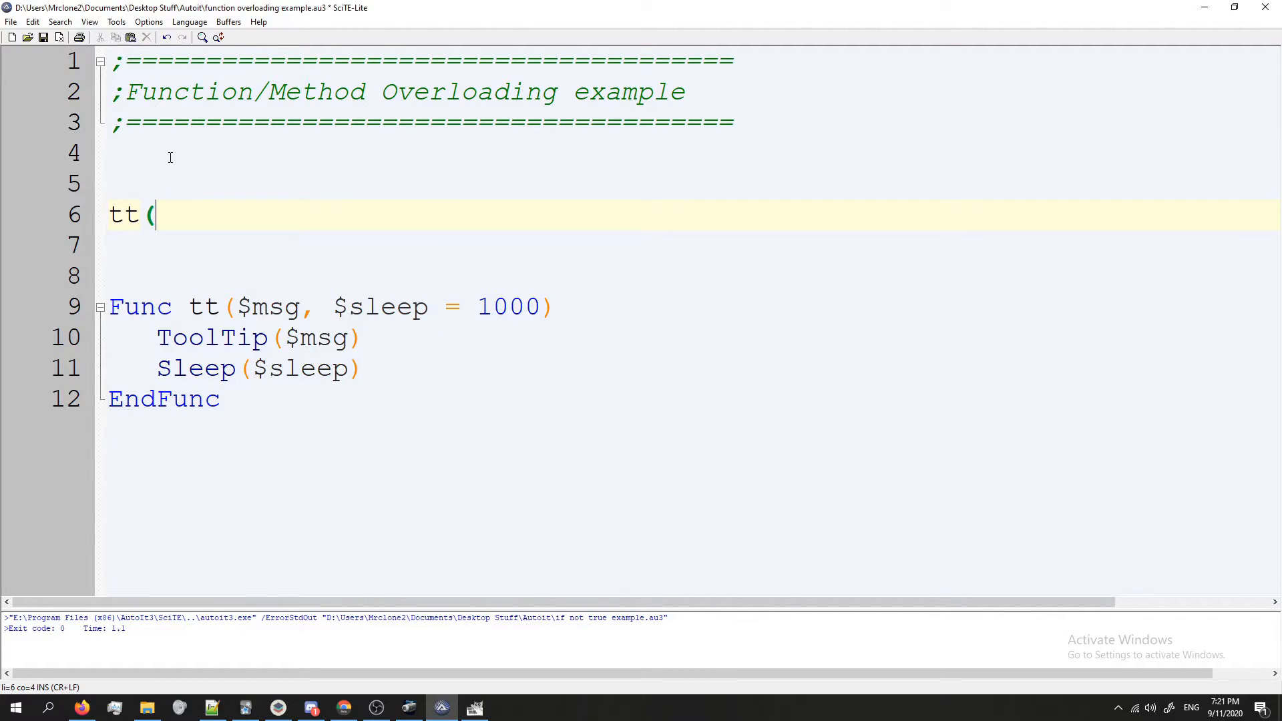
pyautogui.write('"Hello We')
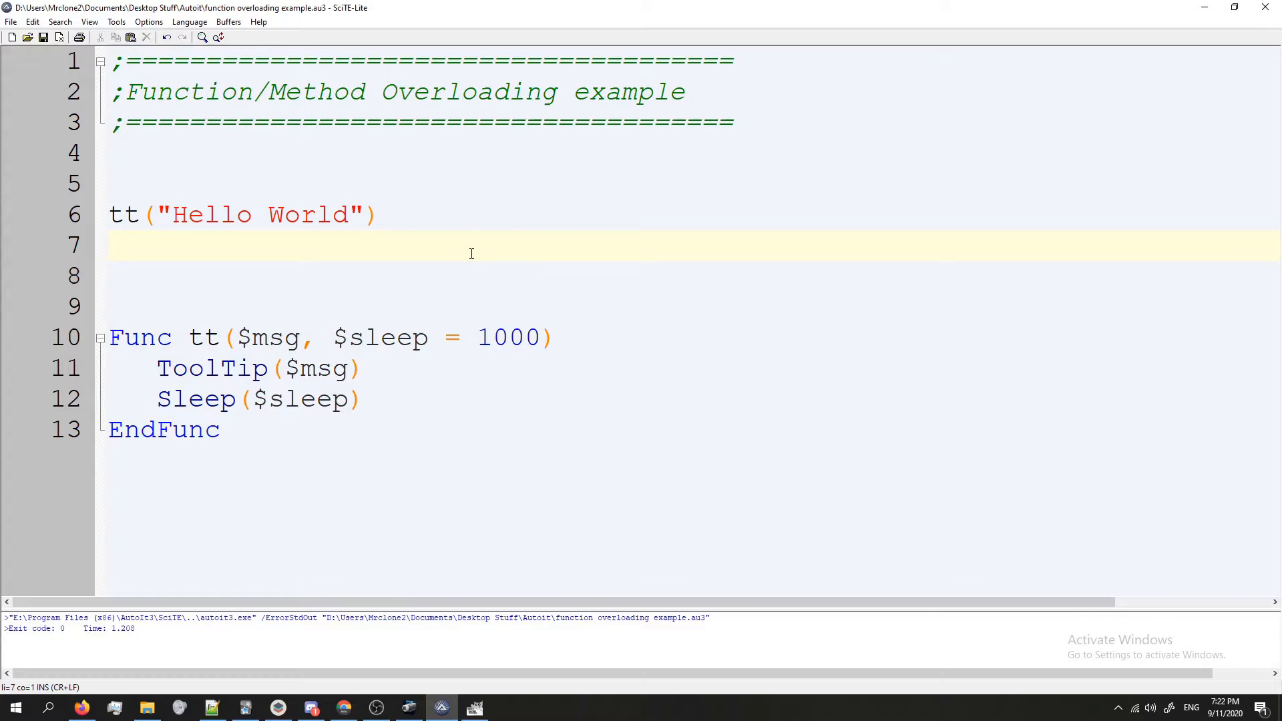
# Add a second call tt("Hello World is super super slow", 5000).
pyautogui.click(389, 213)
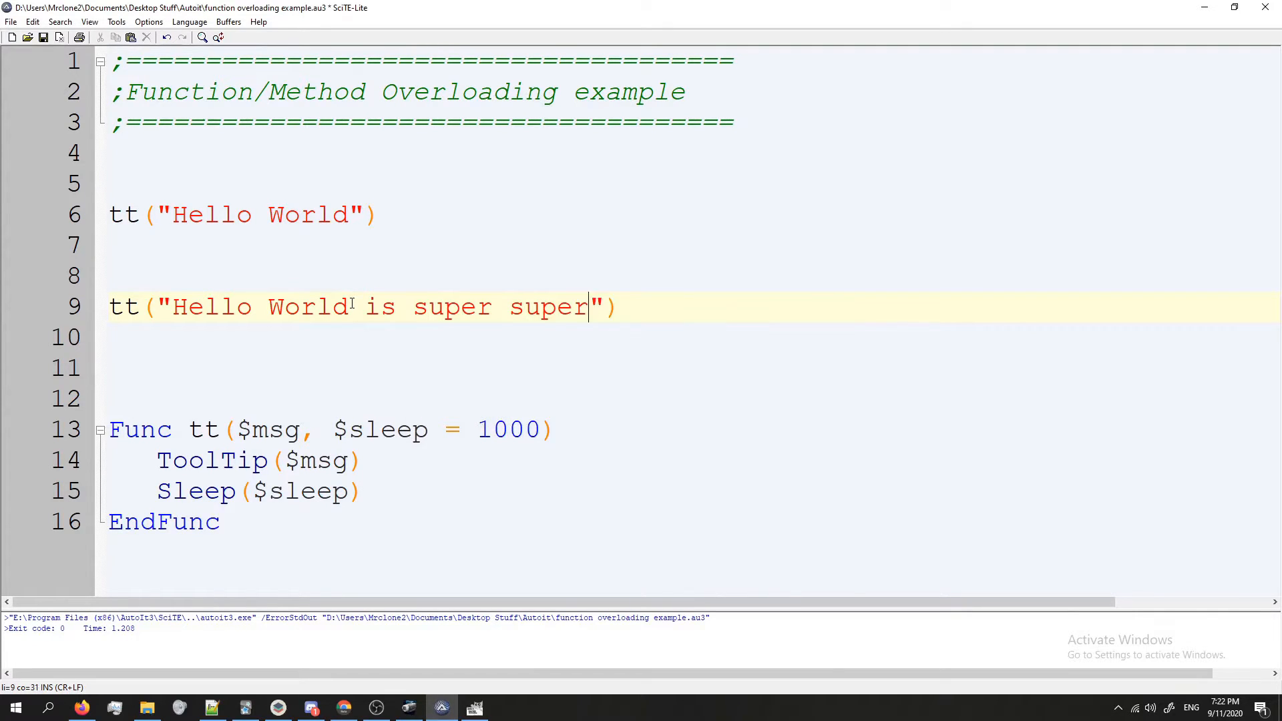
pyautogui.write('slow')
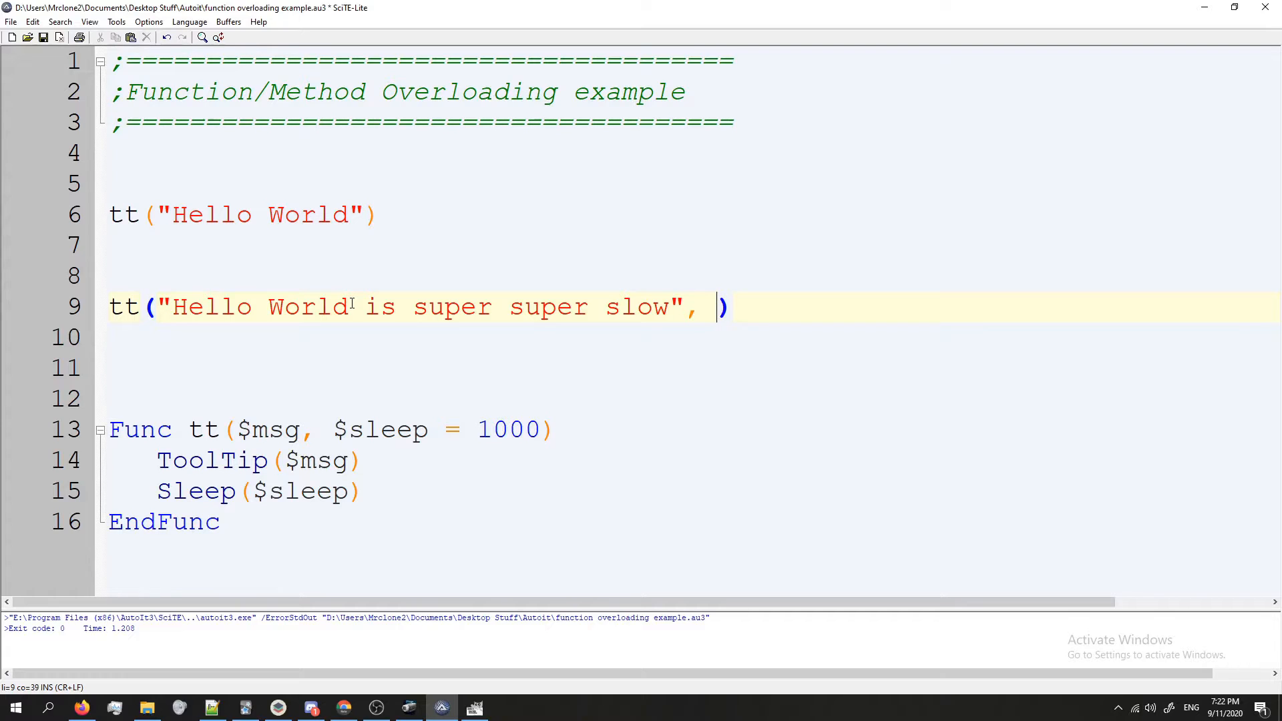
pyautogui.write('10000')
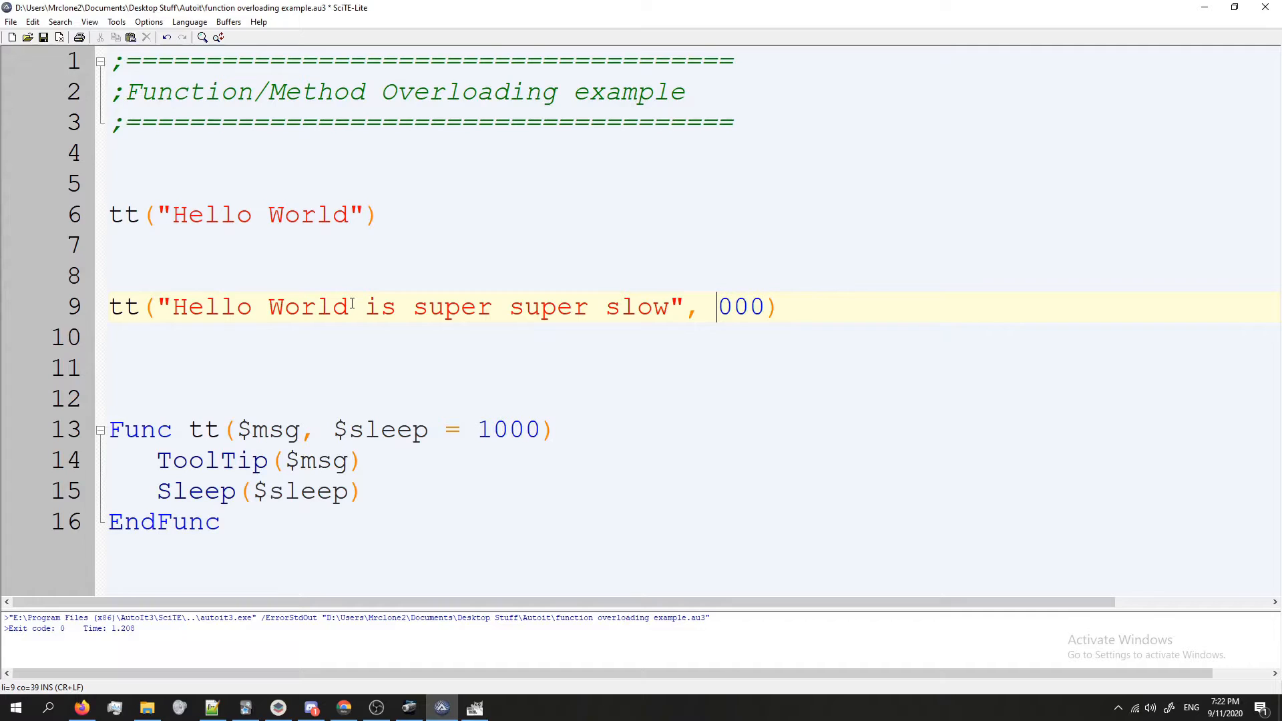
pyautogui.write('5')
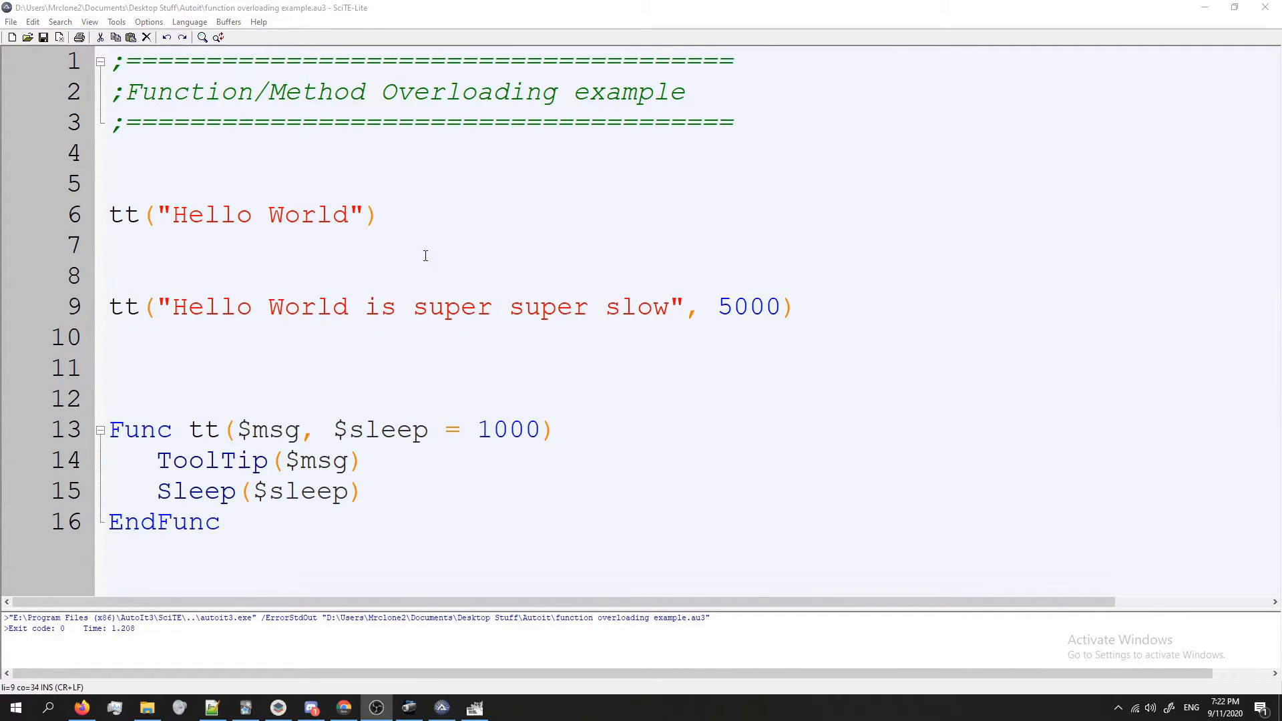
# Insert ToolTip("") and Sleep(500) between the two tt calls.
pyautogui.press('Return')
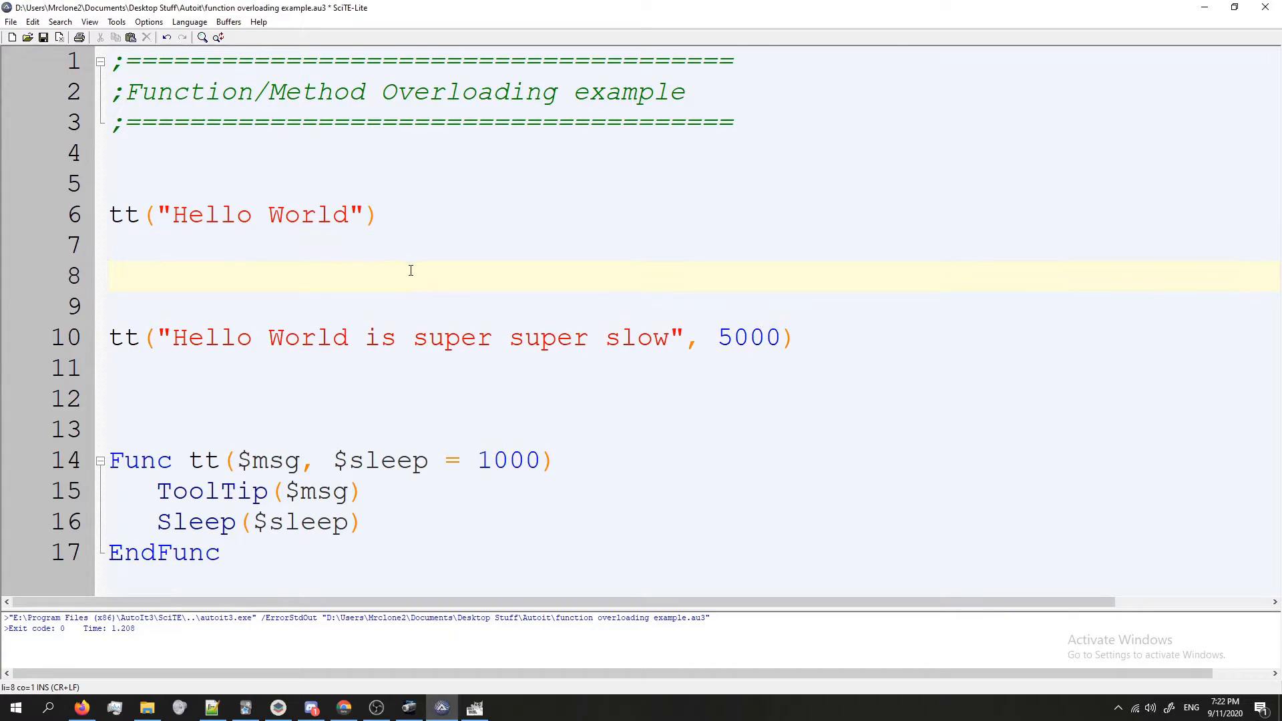
pyautogui.write('ToolTip(')
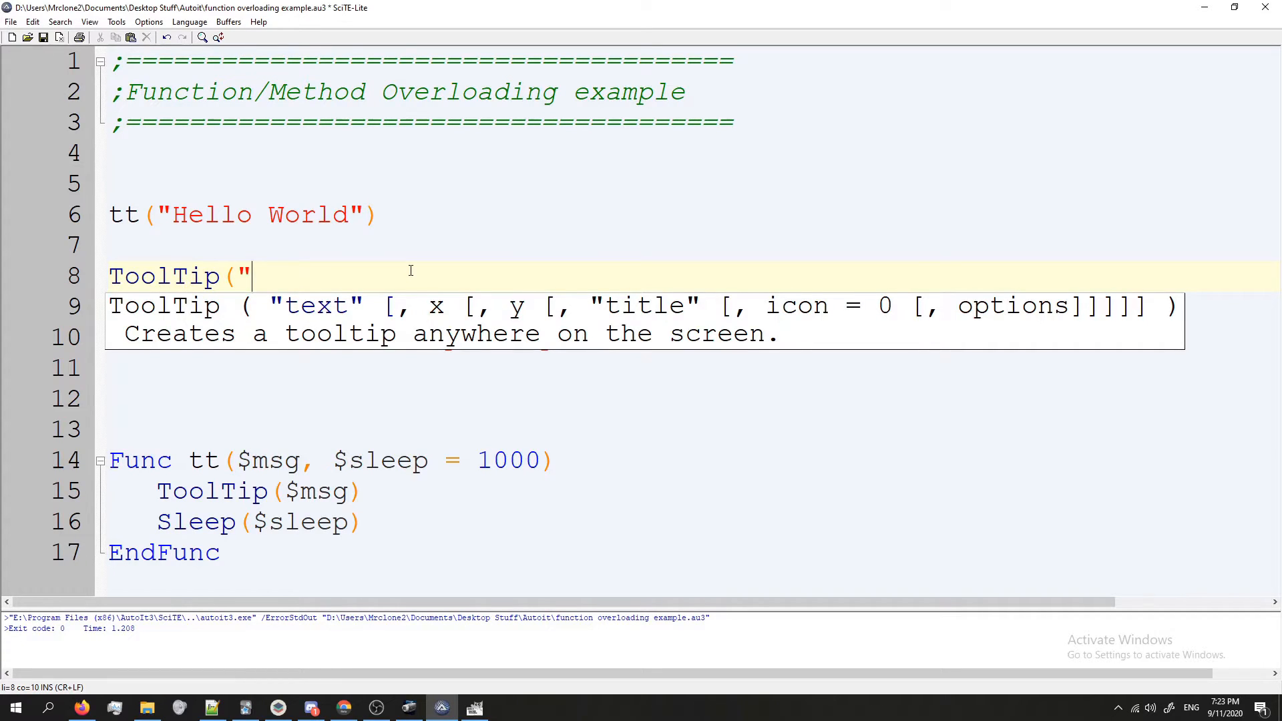
pyautogui.write('")')
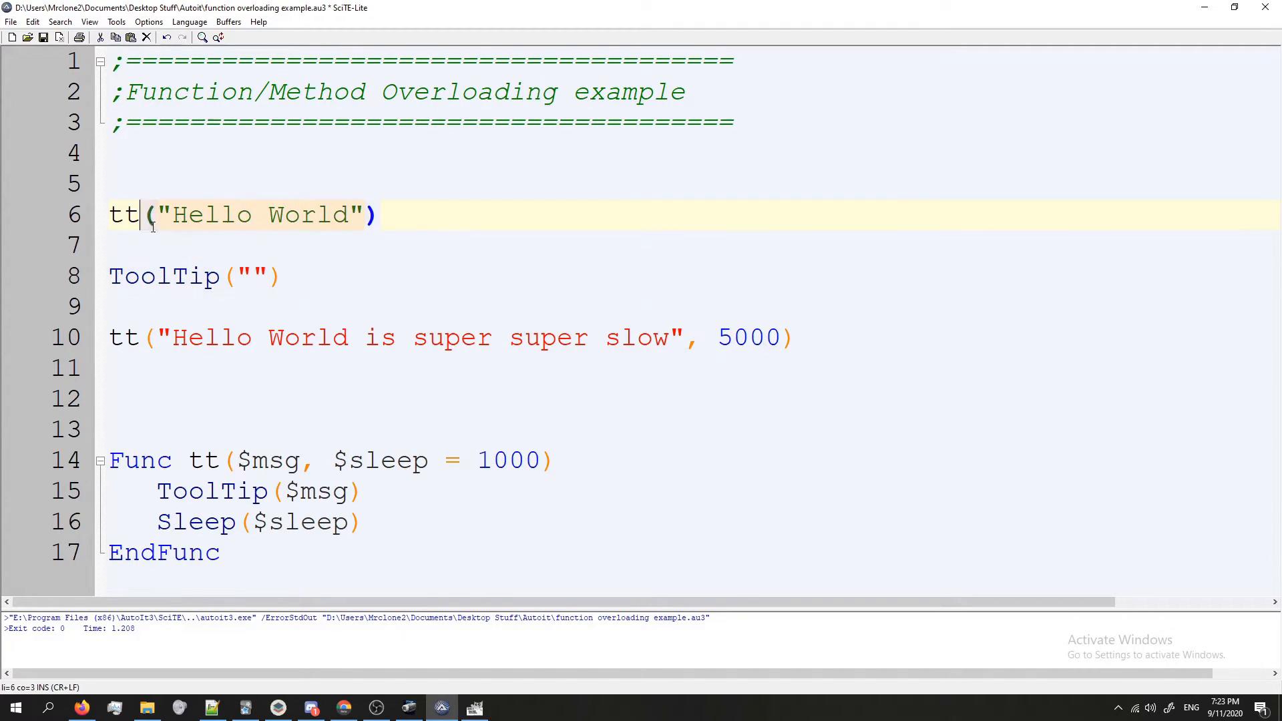
pyautogui.write('Sleep(')
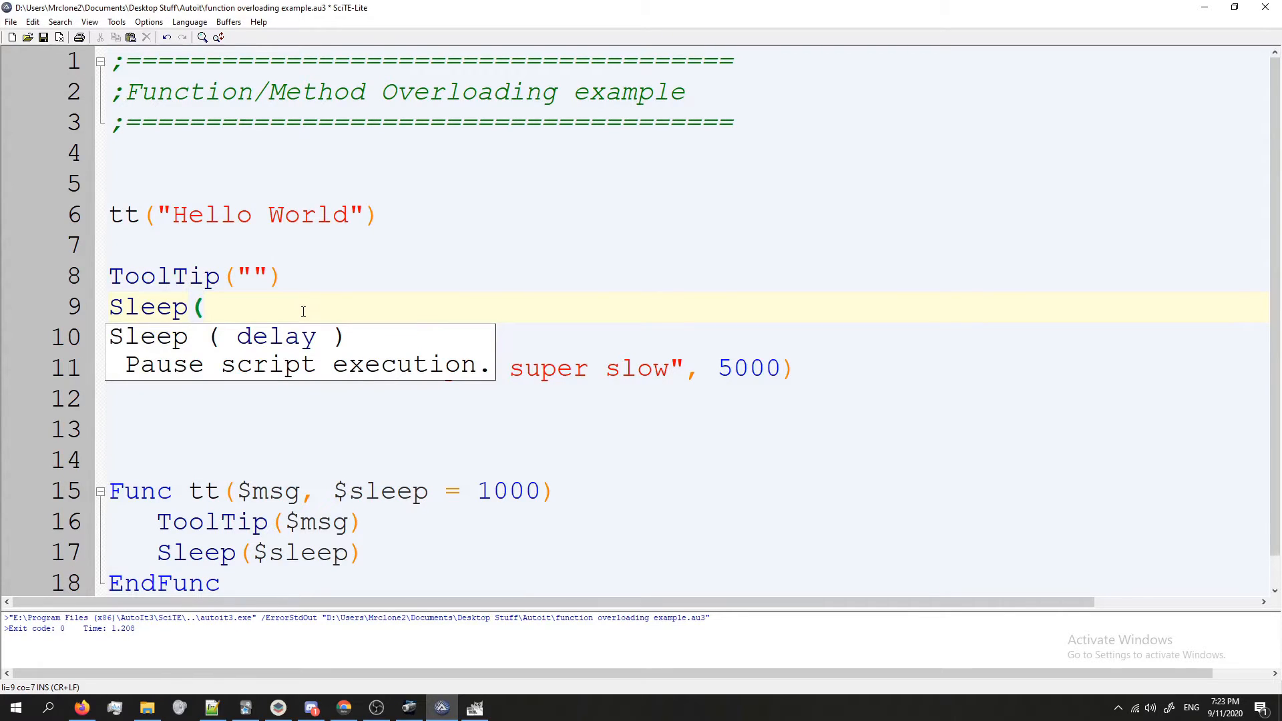
pyautogui.write('500)')
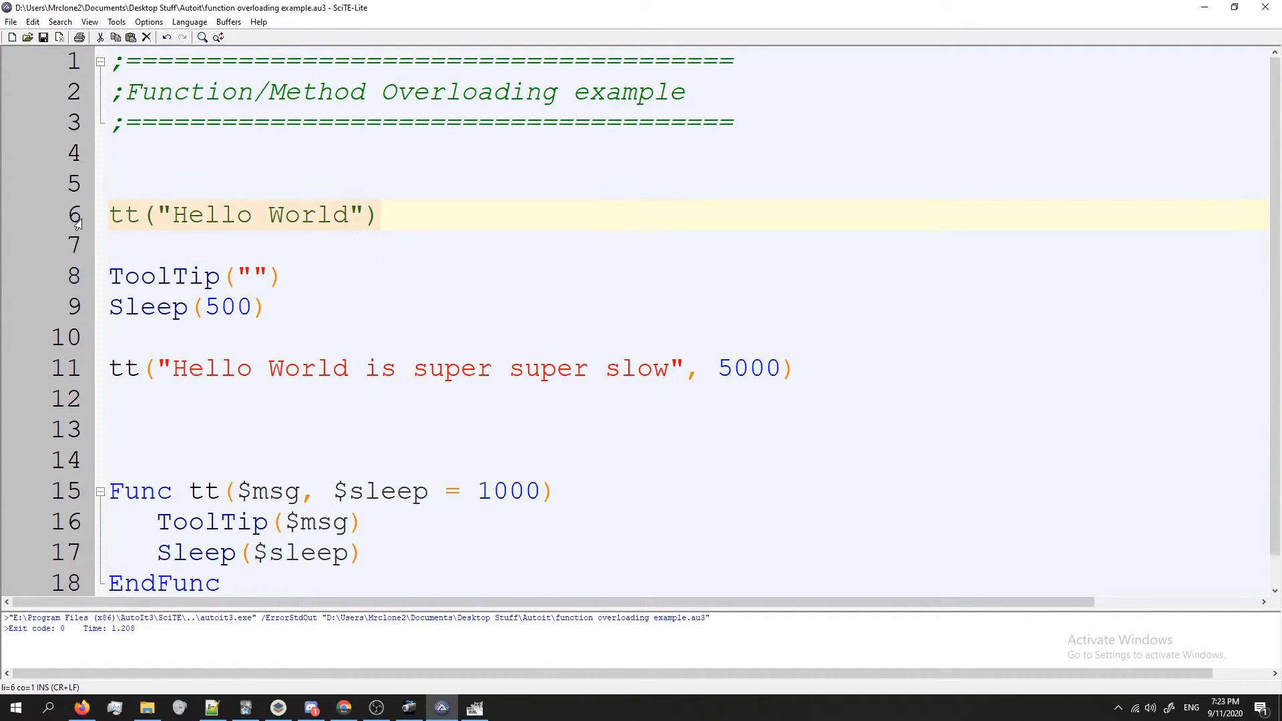
# Review the default 1000 and the 5000 passed to $sleep, then run the script (exit code 0, ~6.6 s).
pyautogui.click(505, 490)
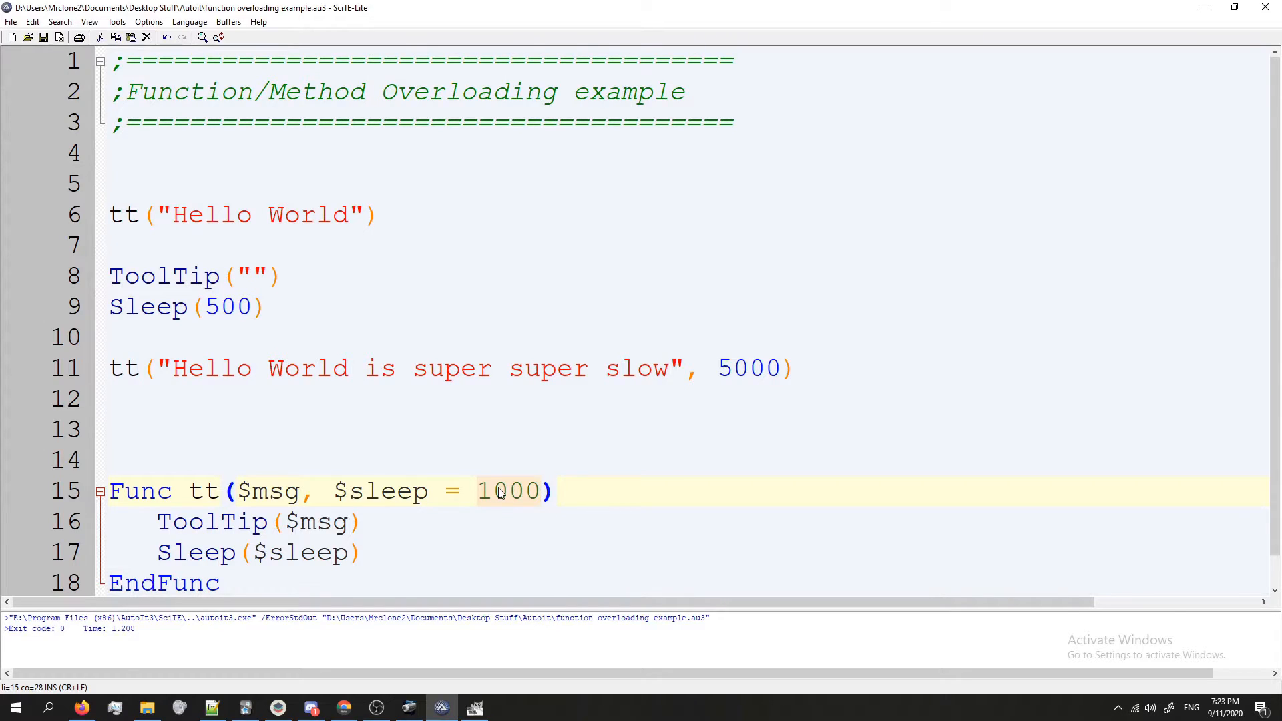
pyautogui.click(163, 276)
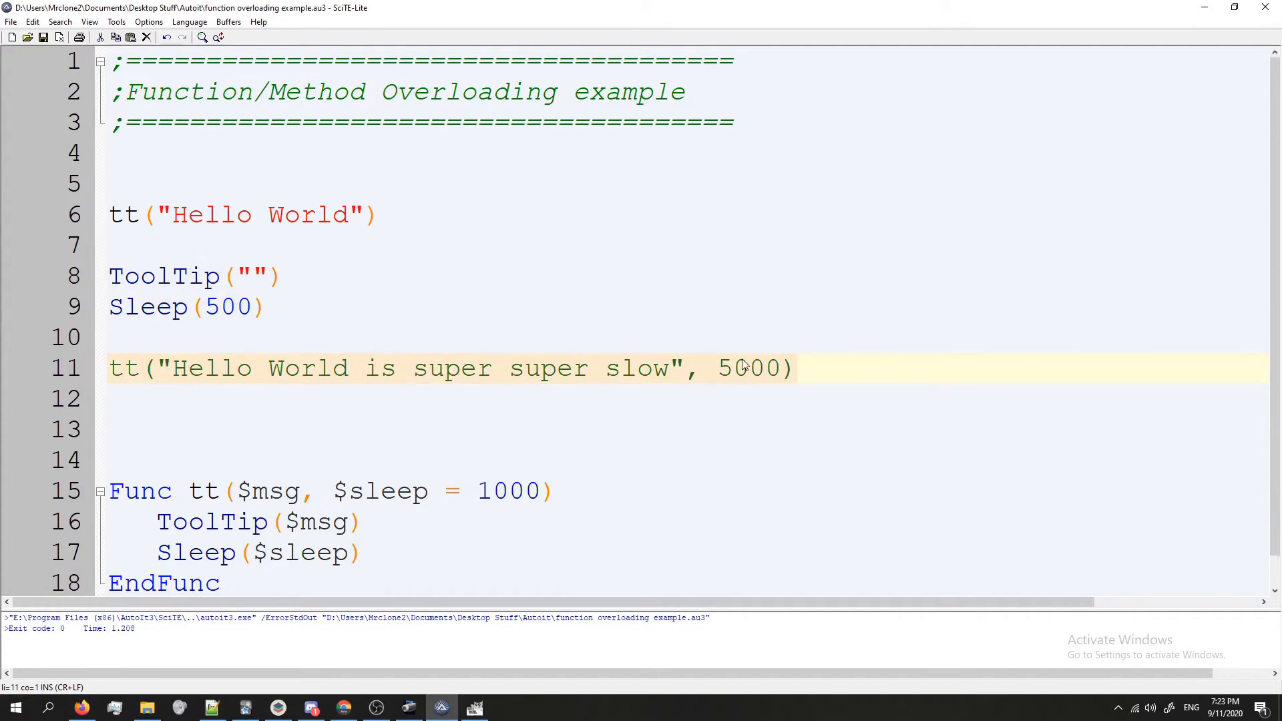
pyautogui.click(283, 276)
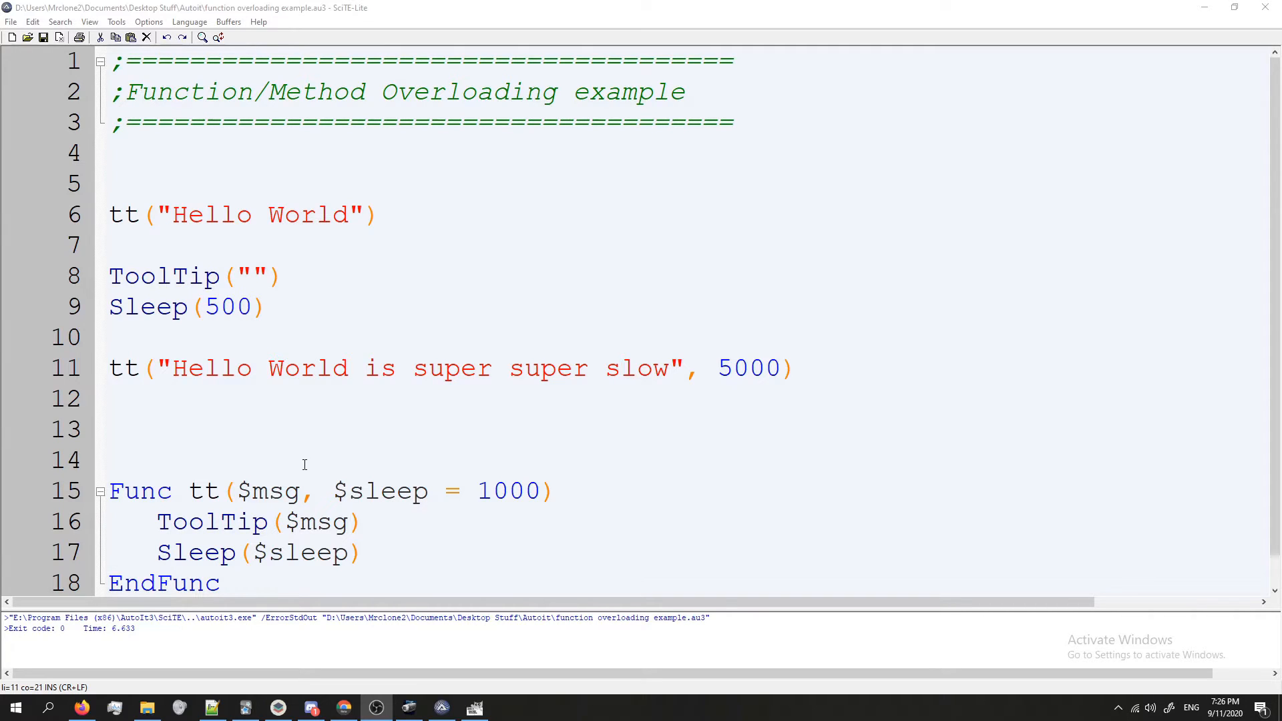
pyautogui.click(303, 490)
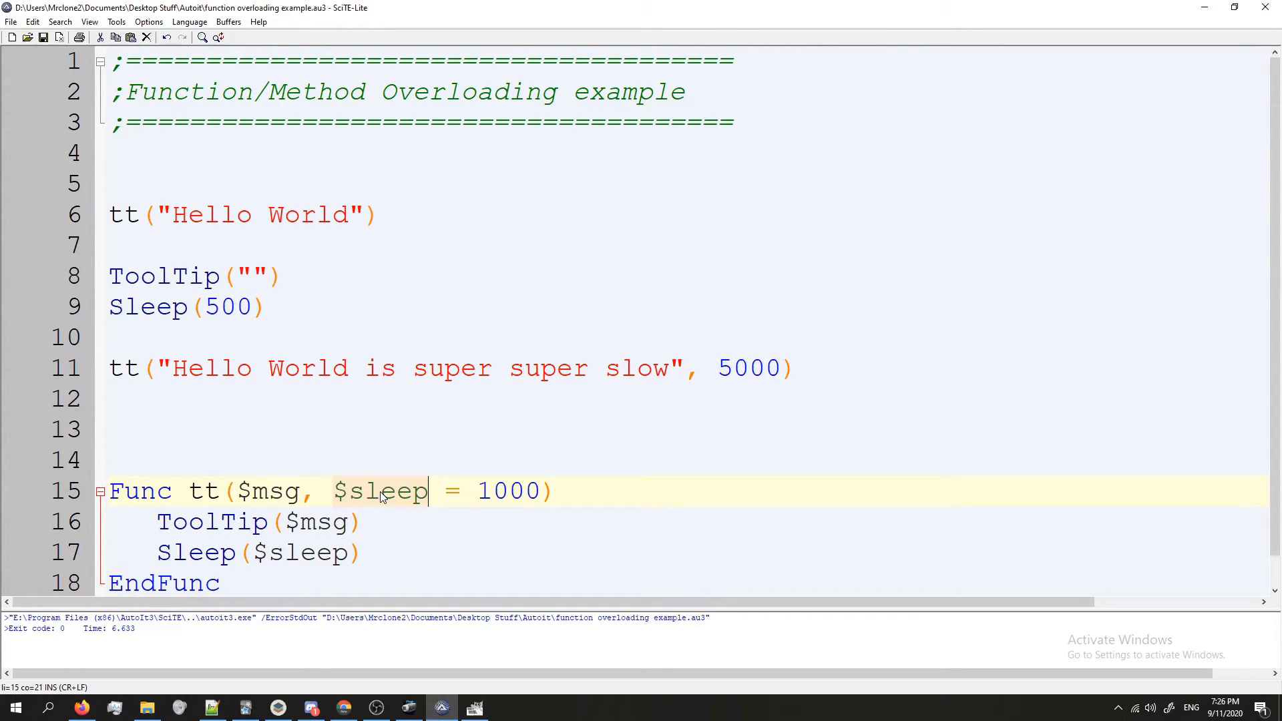
pyautogui.click(267, 490)
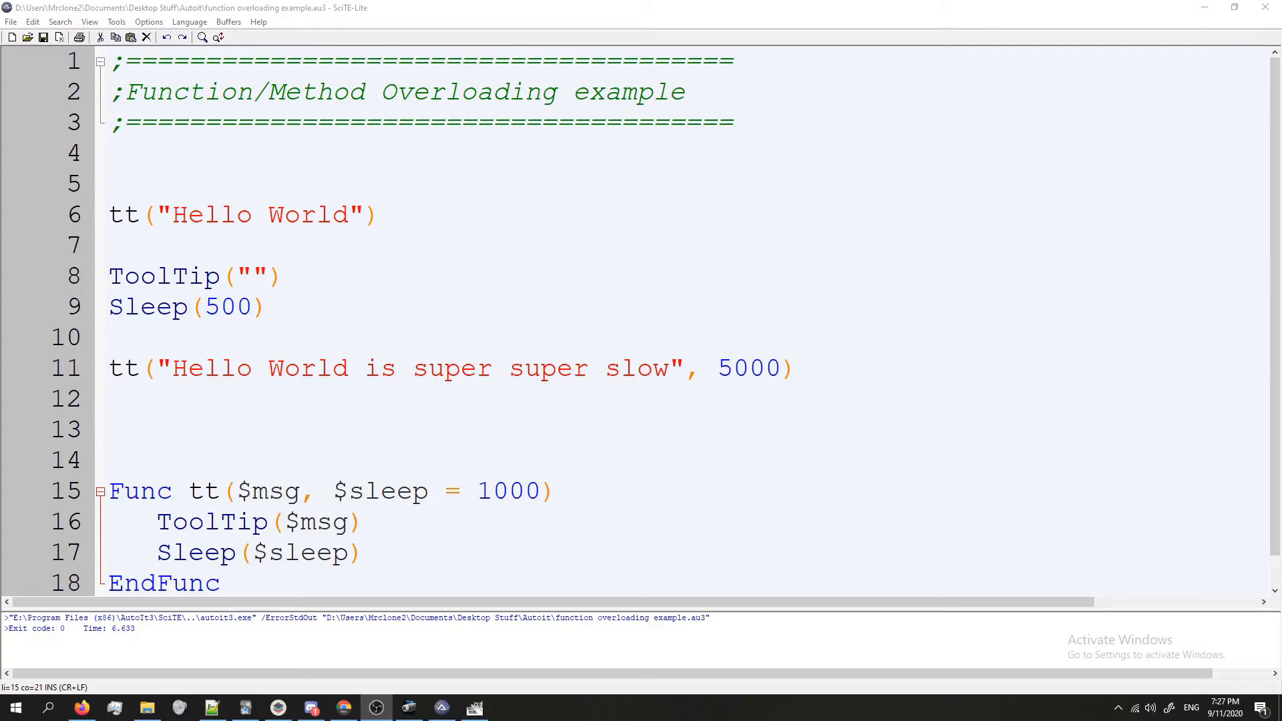
# Wrap Sleep($sleep) in an If IsNumber($sleep) check.
pyautogui.scroll(-3)
pyautogui.write('If')
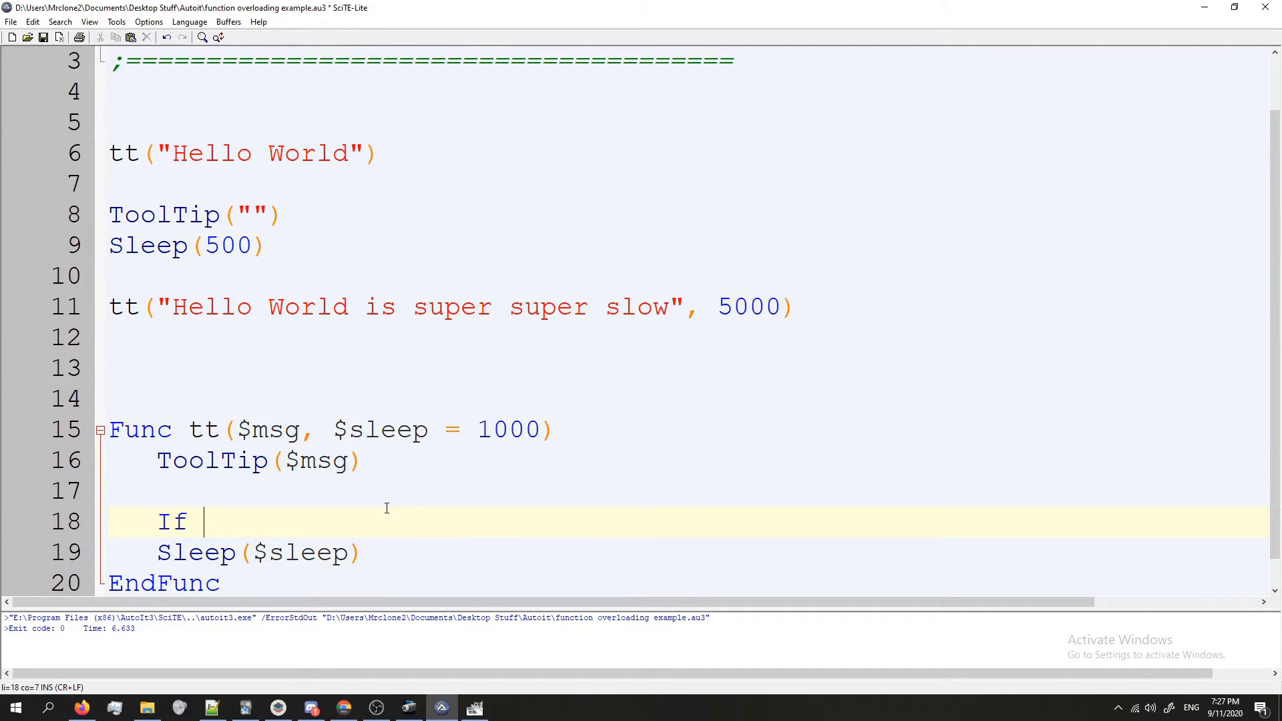
pyautogui.write('IsNumber')
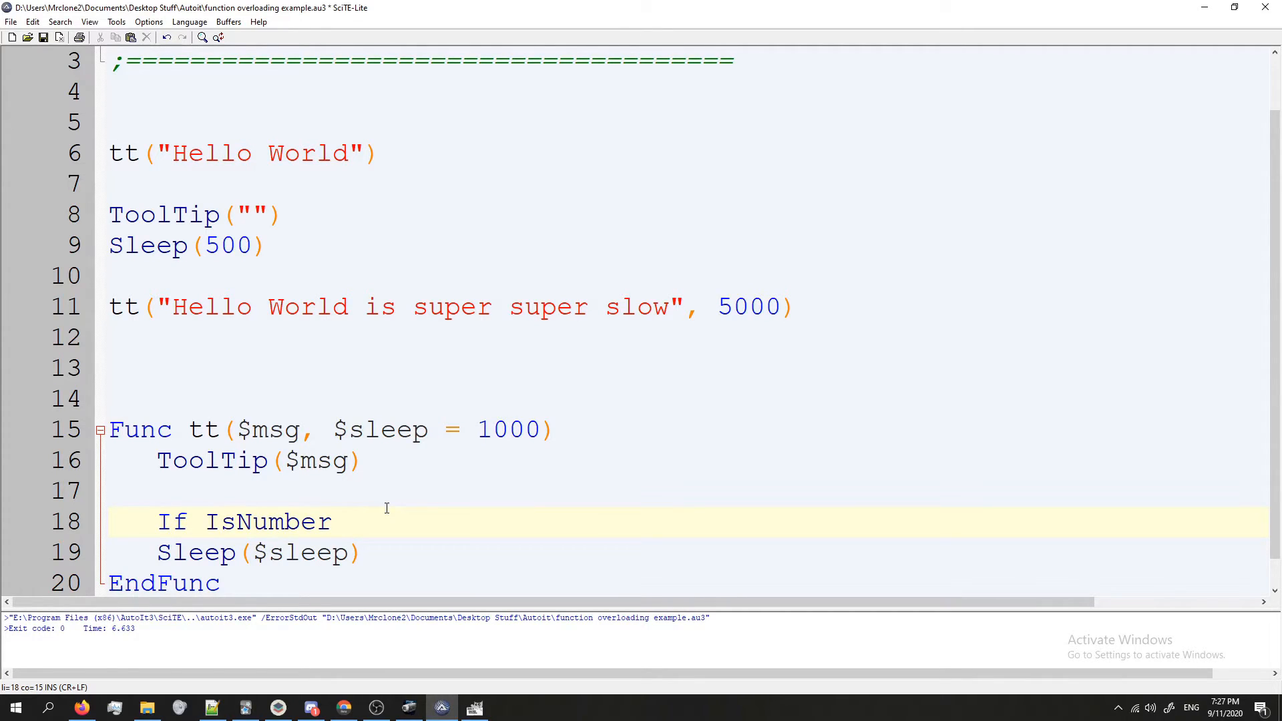
pyautogui.write('(')
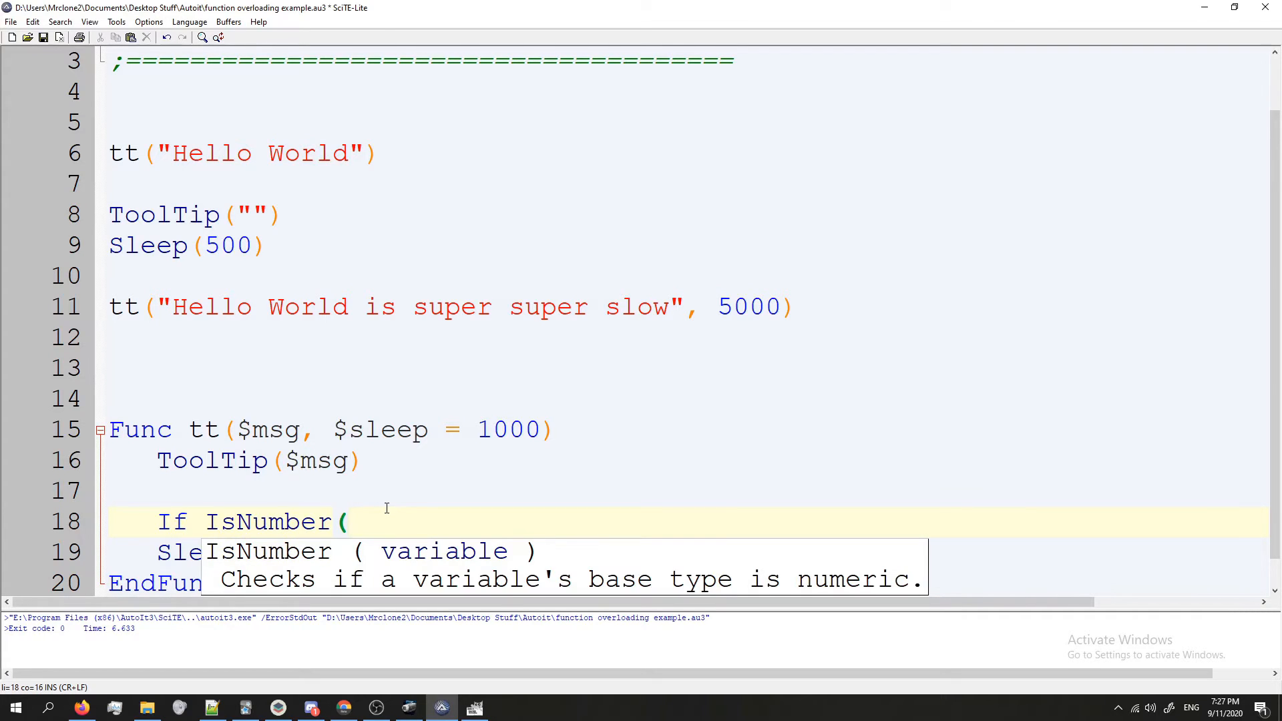
pyautogui.write('$sleep')
pyautogui.write('EndIf')
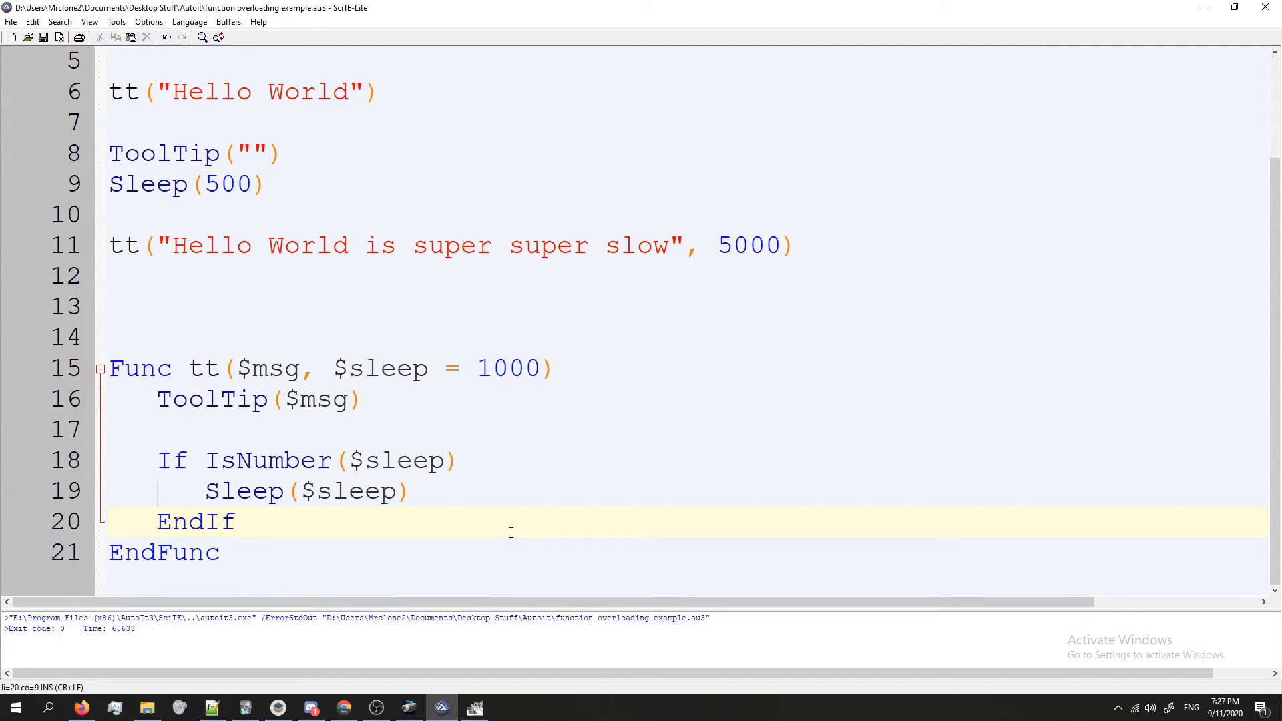
pyautogui.doubleClick(379, 369)
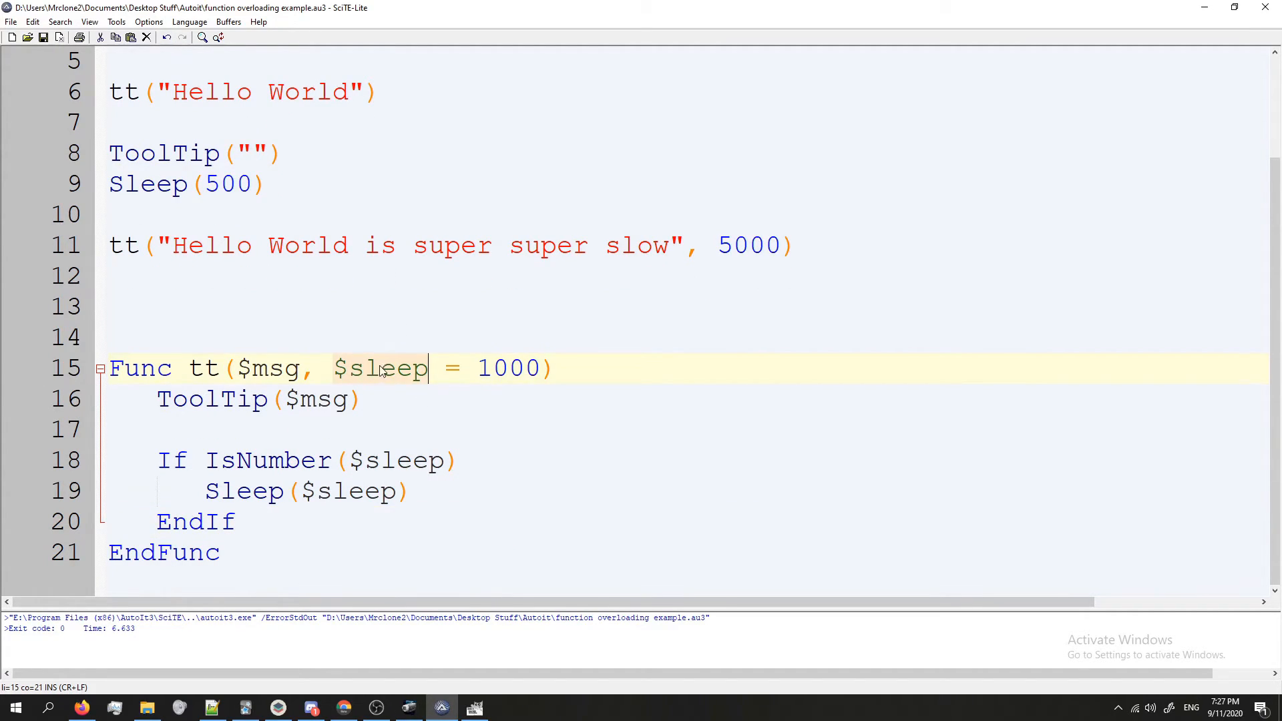
pyautogui.moveTo(358, 346)
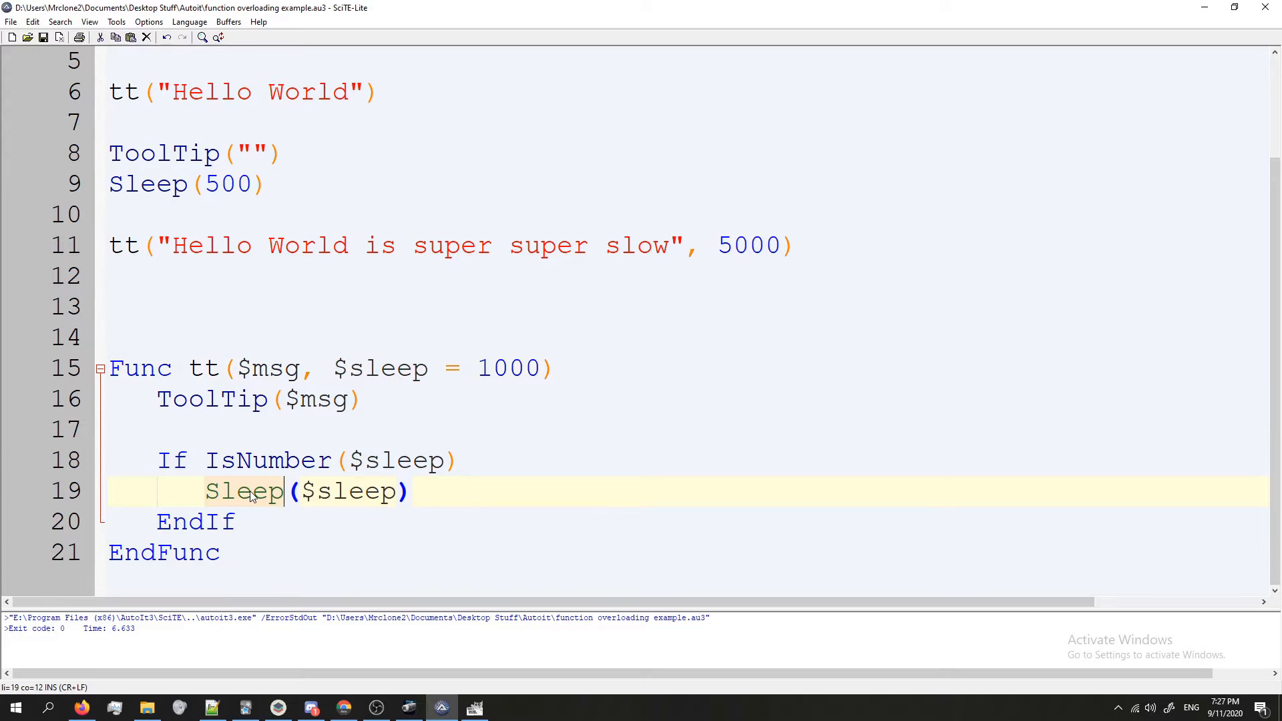
pyautogui.moveTo(257, 482)
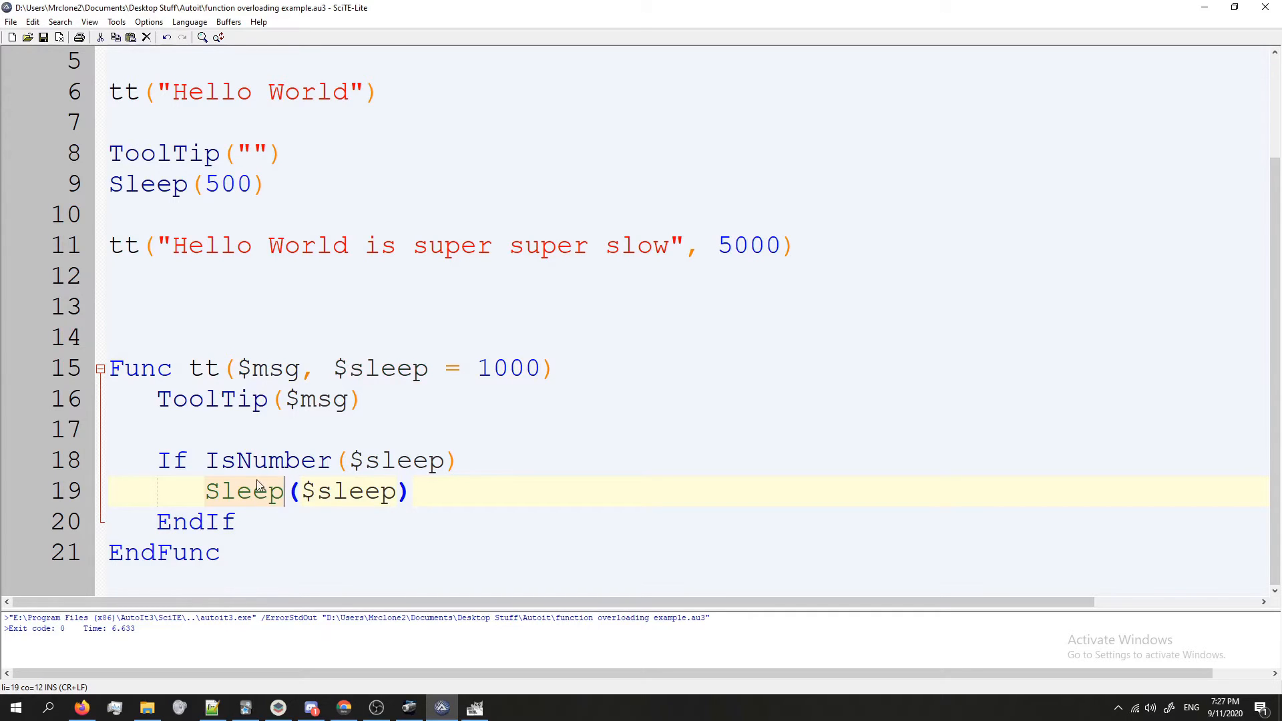
# Add an Else branch with ToolTip($sleep) and Sleep(1000) before EndIf.
pyautogui.click(332, 460)
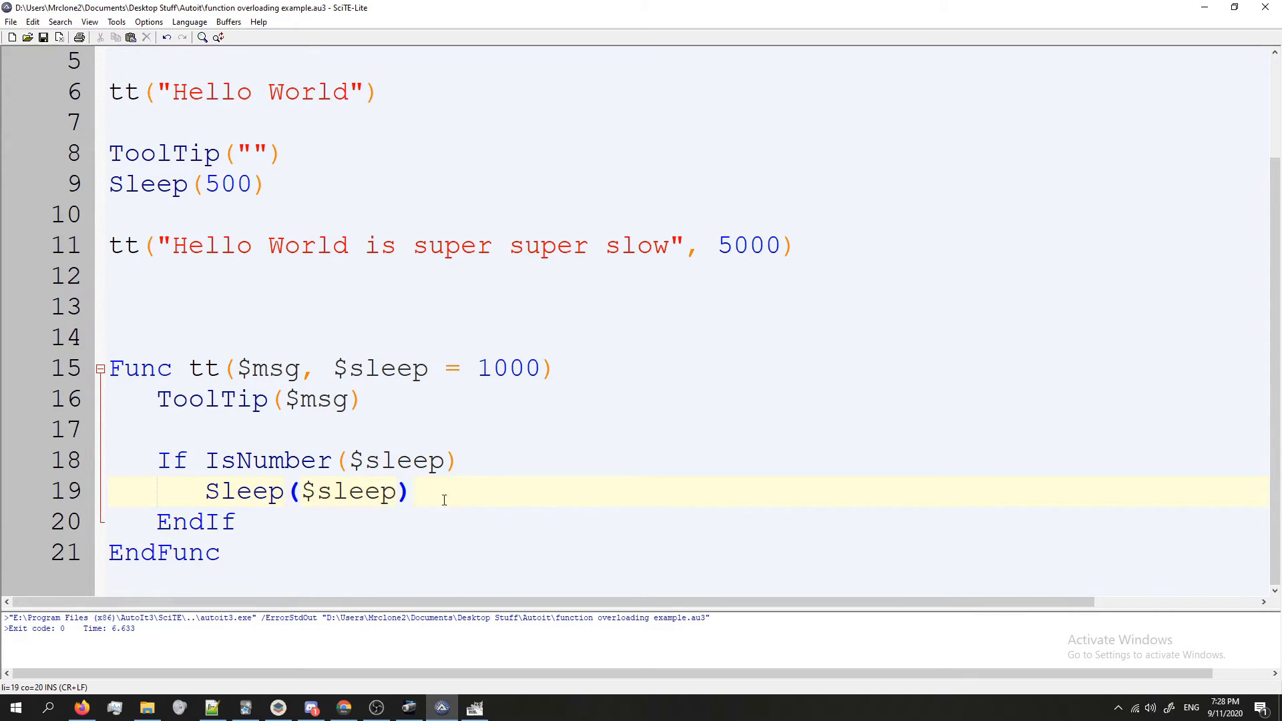
pyautogui.write('Else')
pyautogui.write('Sleep(')
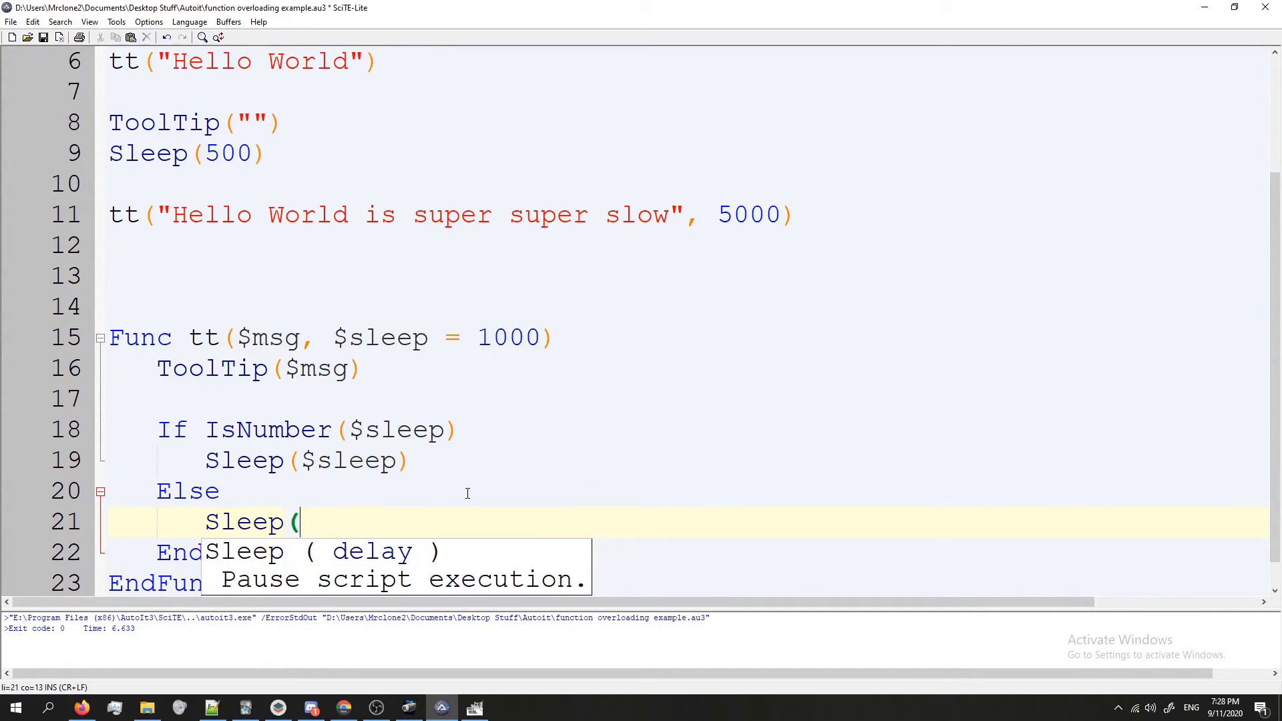
pyautogui.write('1000)')
pyautogui.write('ToolTip($sleep)')
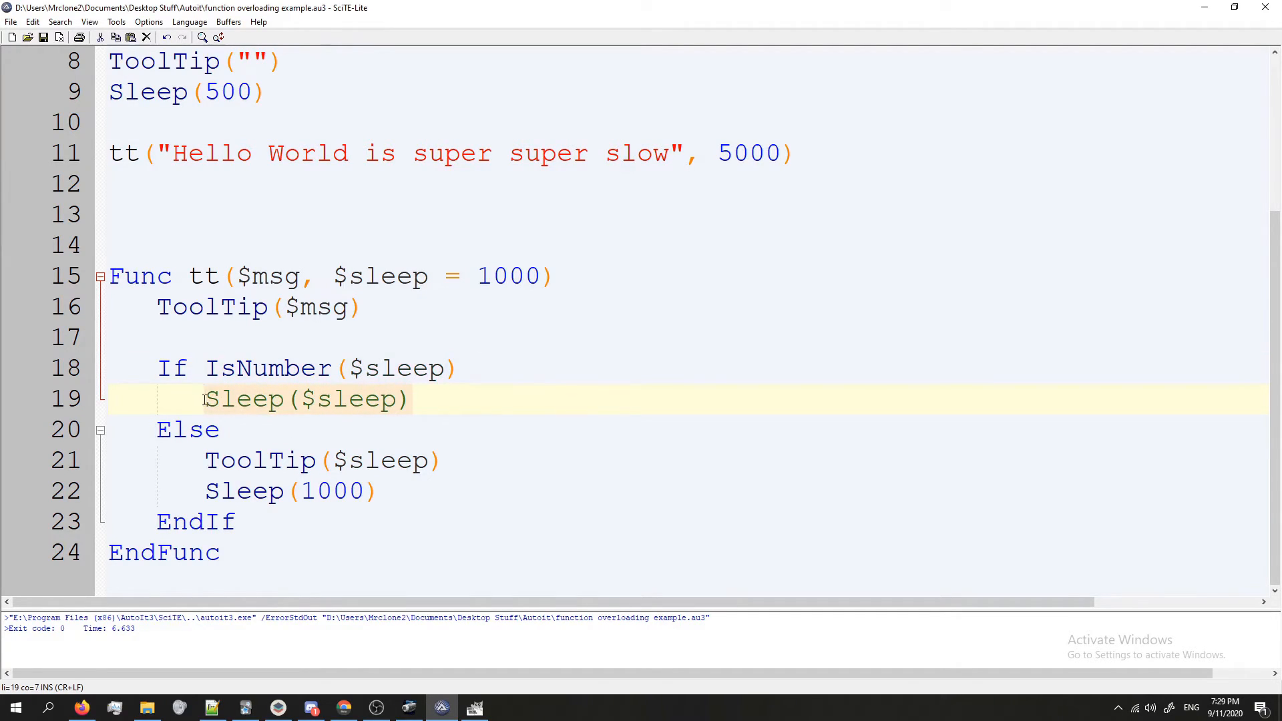
# Copy the clear/pause/tt lines and pass "Holy crap it worked!!!" as the second tt argument, then run.
pyautogui.click(479, 369)
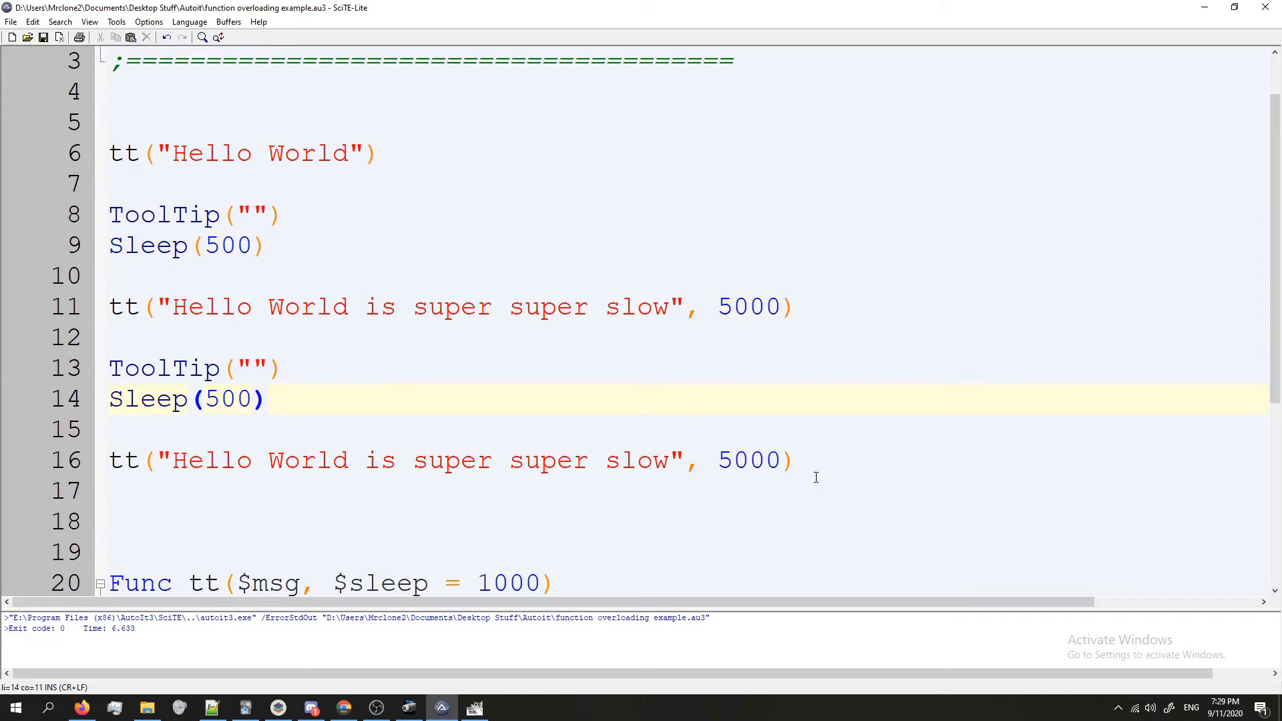
pyautogui.click(793, 460)
pyautogui.write('"')
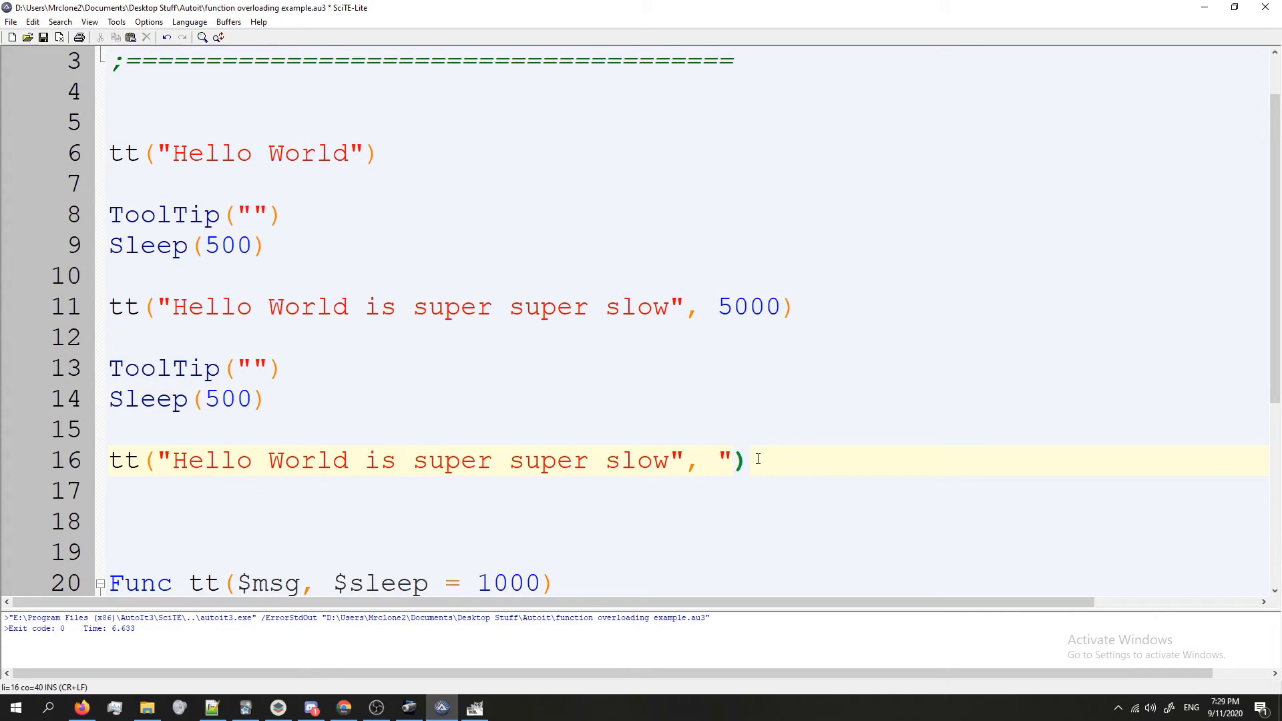
pyautogui.write('Holy cr')
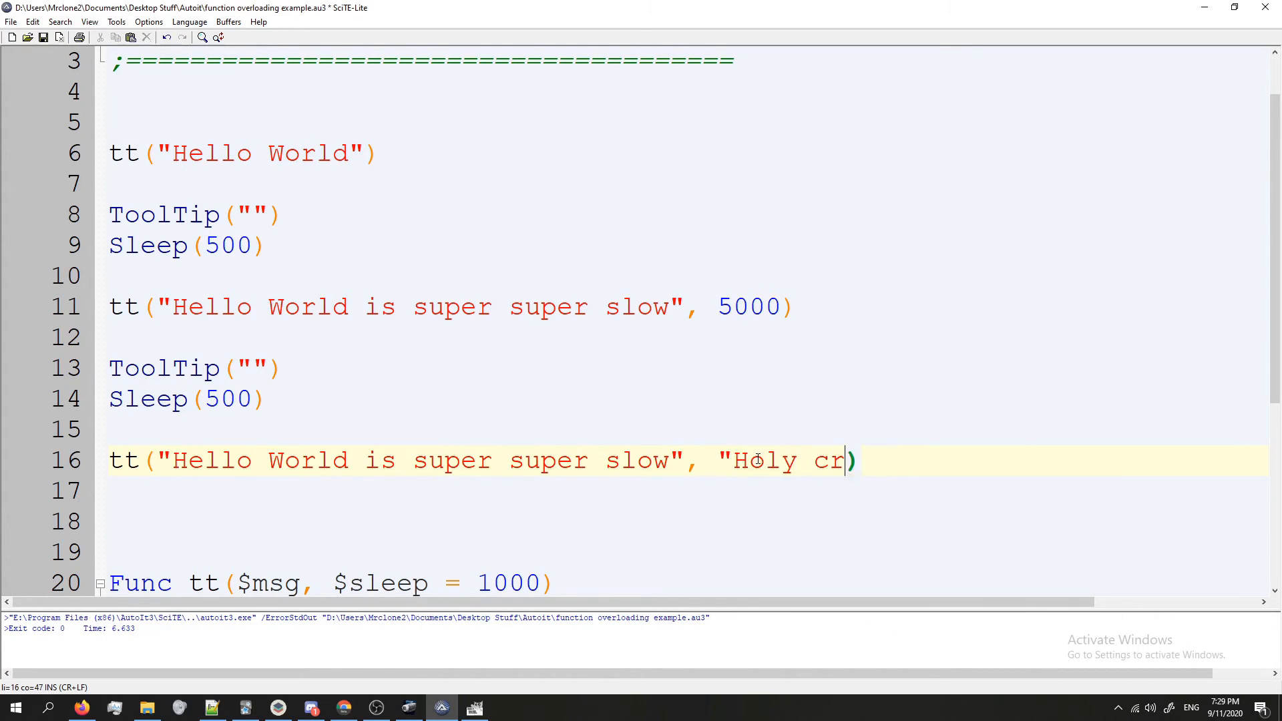
pyautogui.write('ap it worked!!!"')
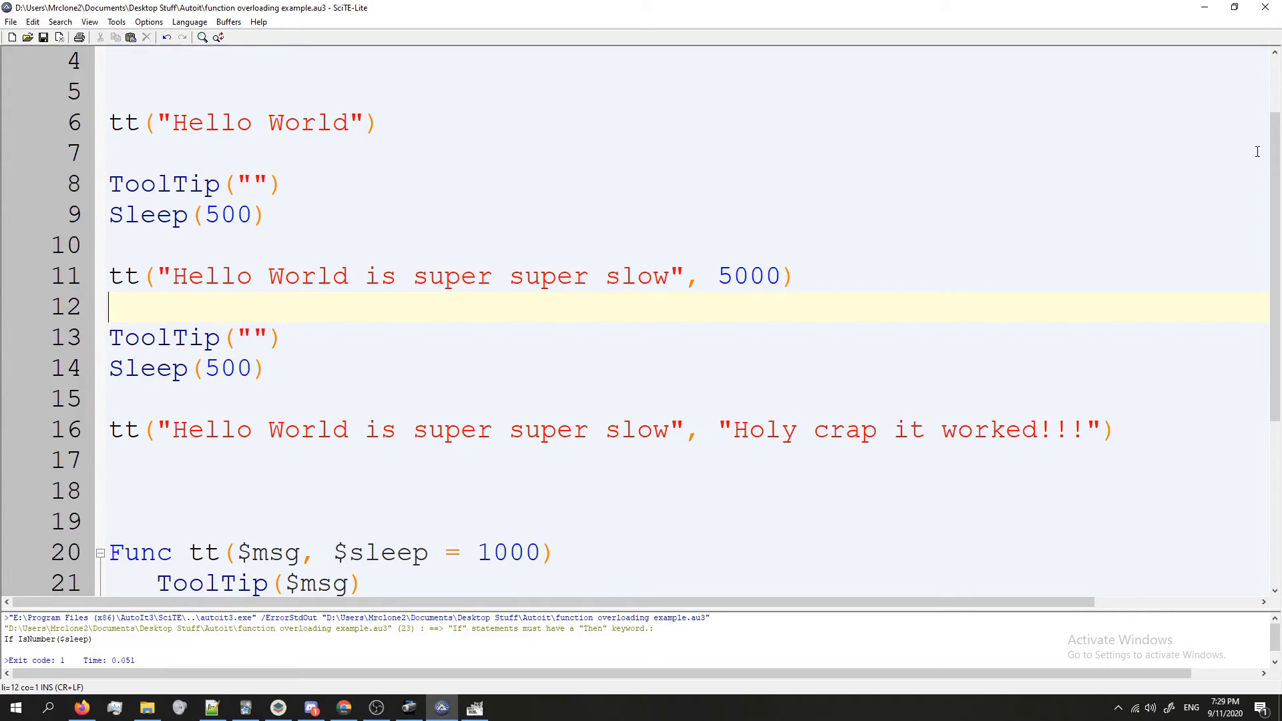
# Append Then to the If IsNumber($sleep) line and rerun (exit code 0, ~8.1 s).
pyautogui.scroll(-3)
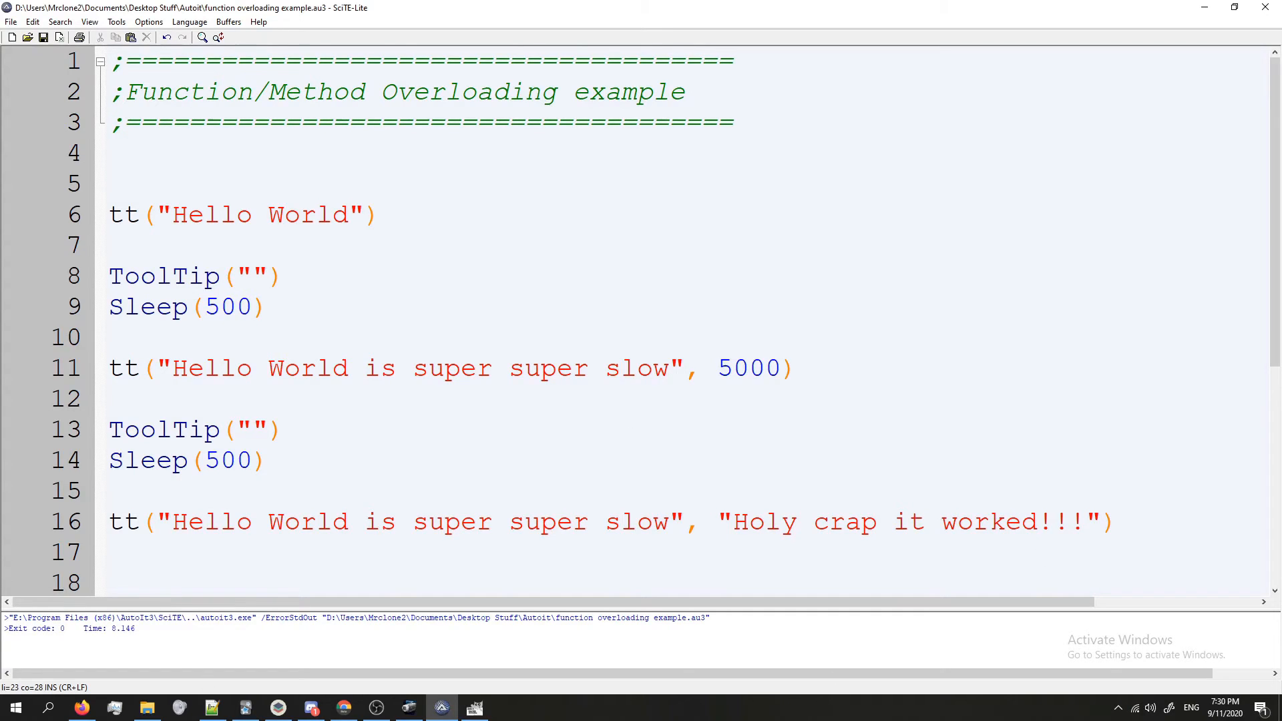
pyautogui.scroll(-3)
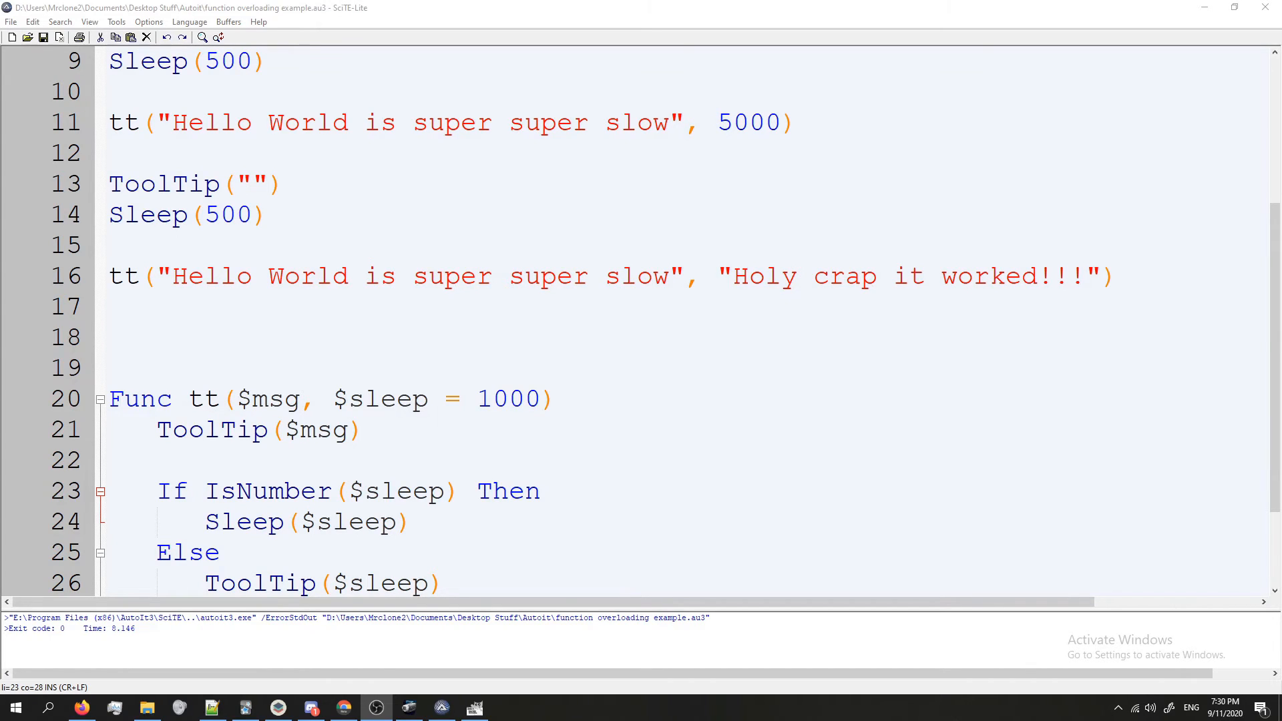
pyautogui.moveTo(65, 378)
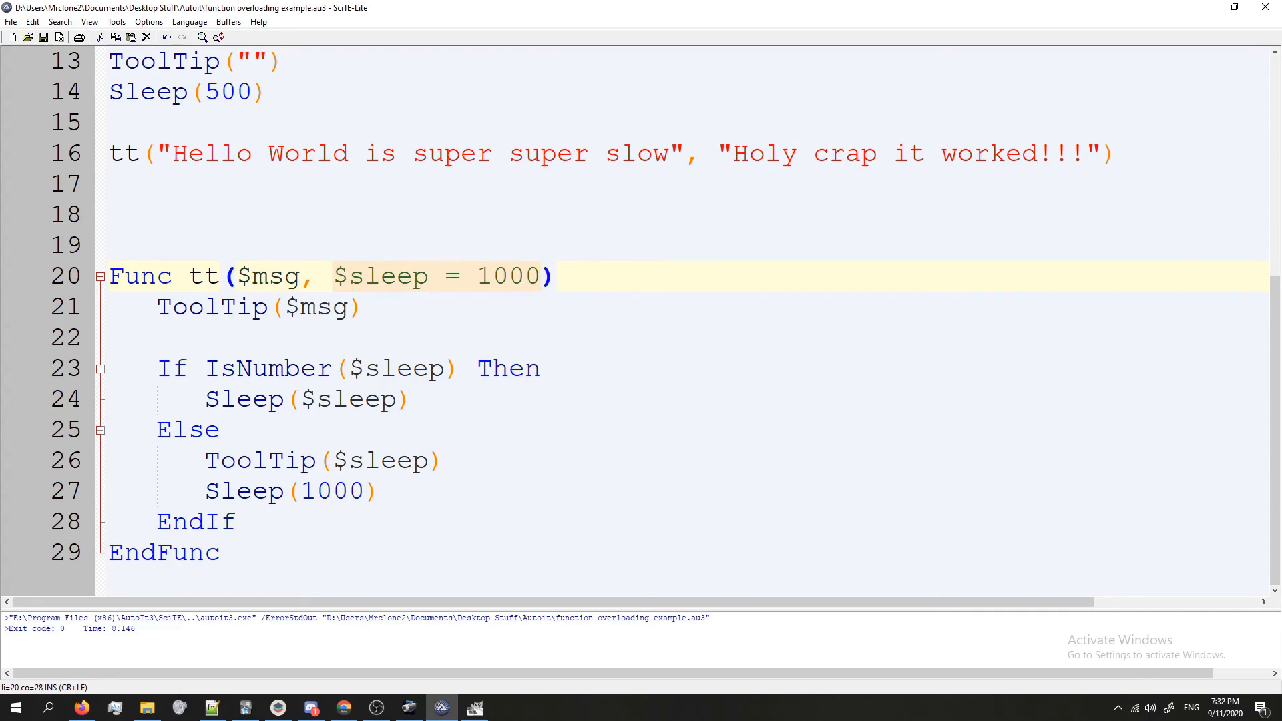
# Add a bare tt() call and default $msg to "" in the header, then rerun (exit code 0, ~9.1 s).
pyautogui.click(301, 275)
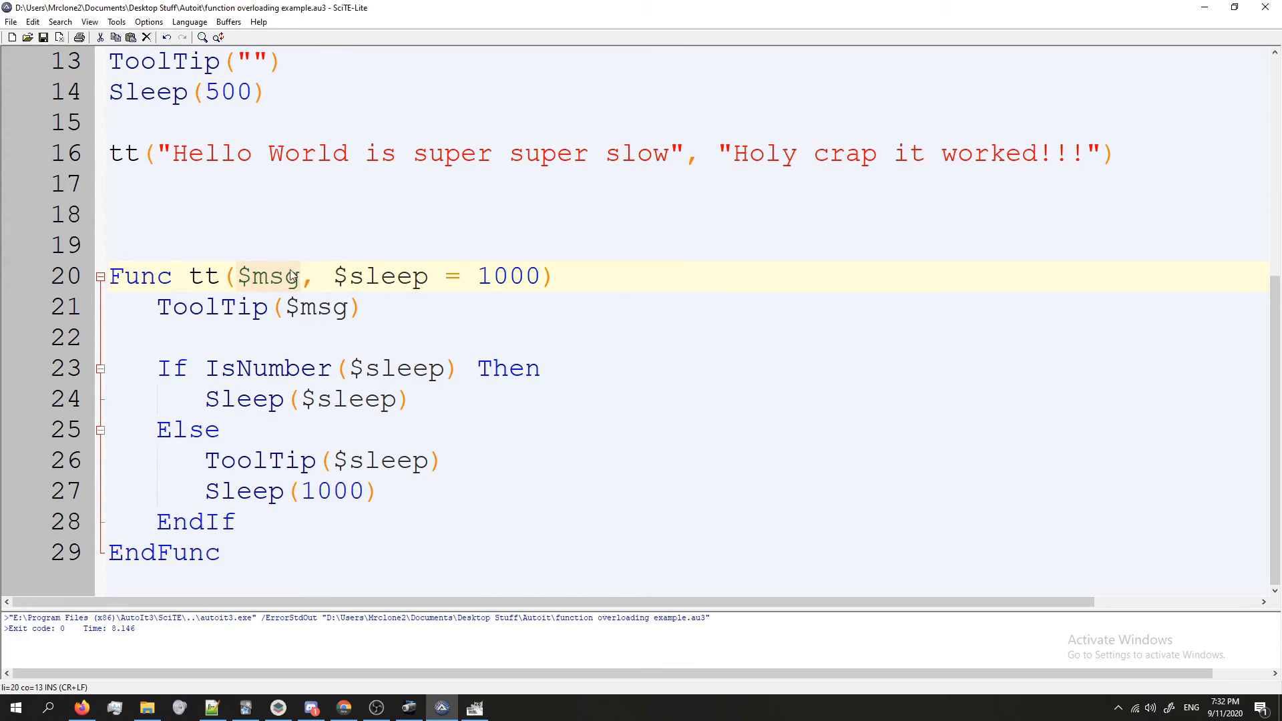
pyautogui.write('Func')
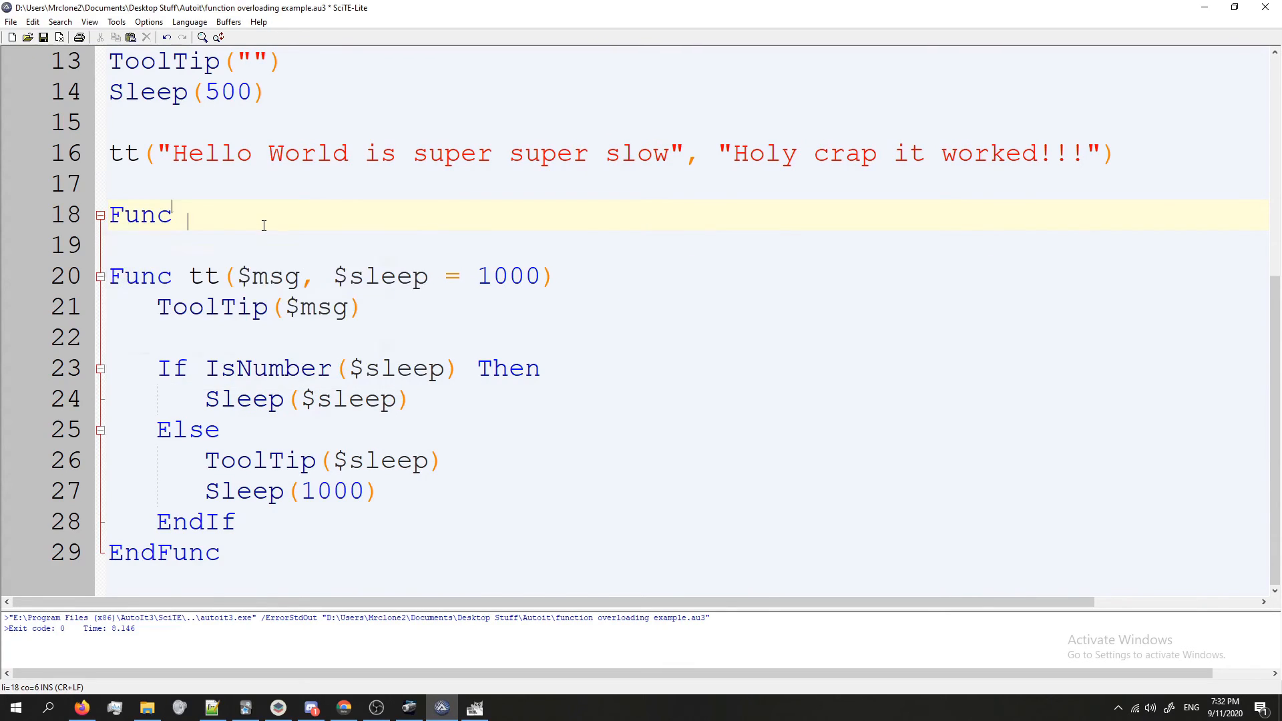
pyautogui.write('tt()')
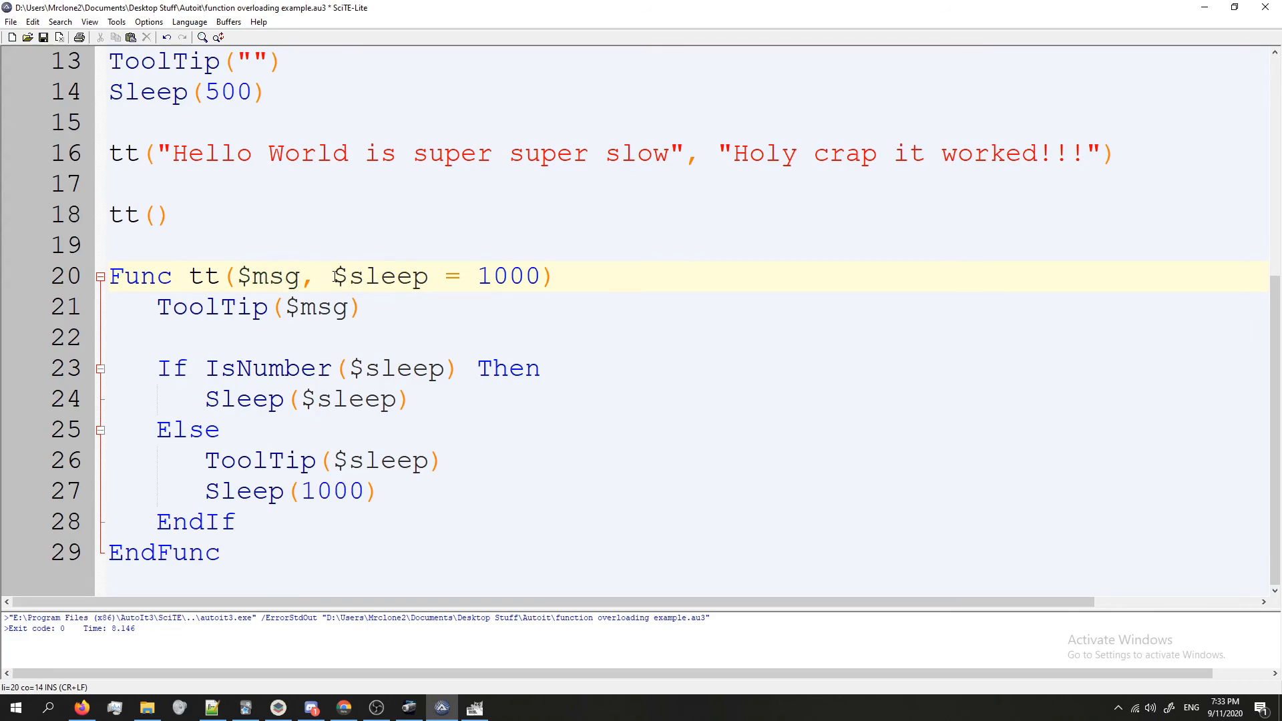
pyautogui.write('= ""')
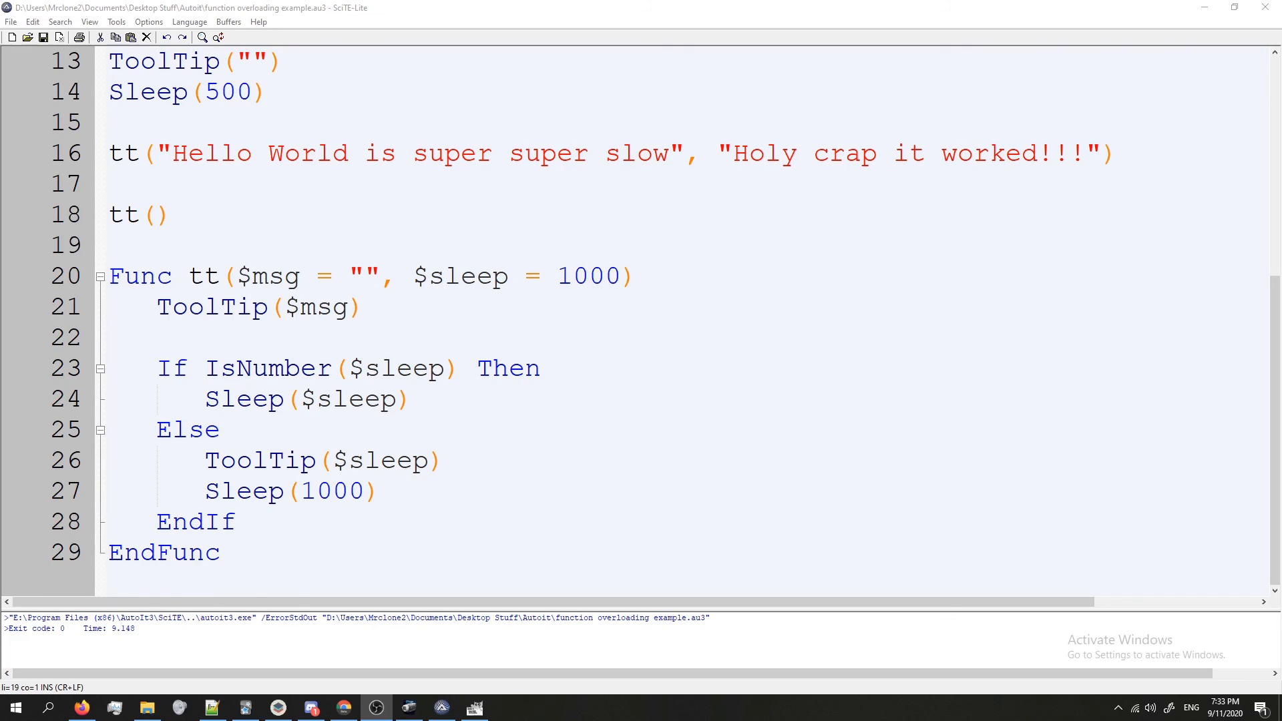
pyautogui.moveTo(599, 239)
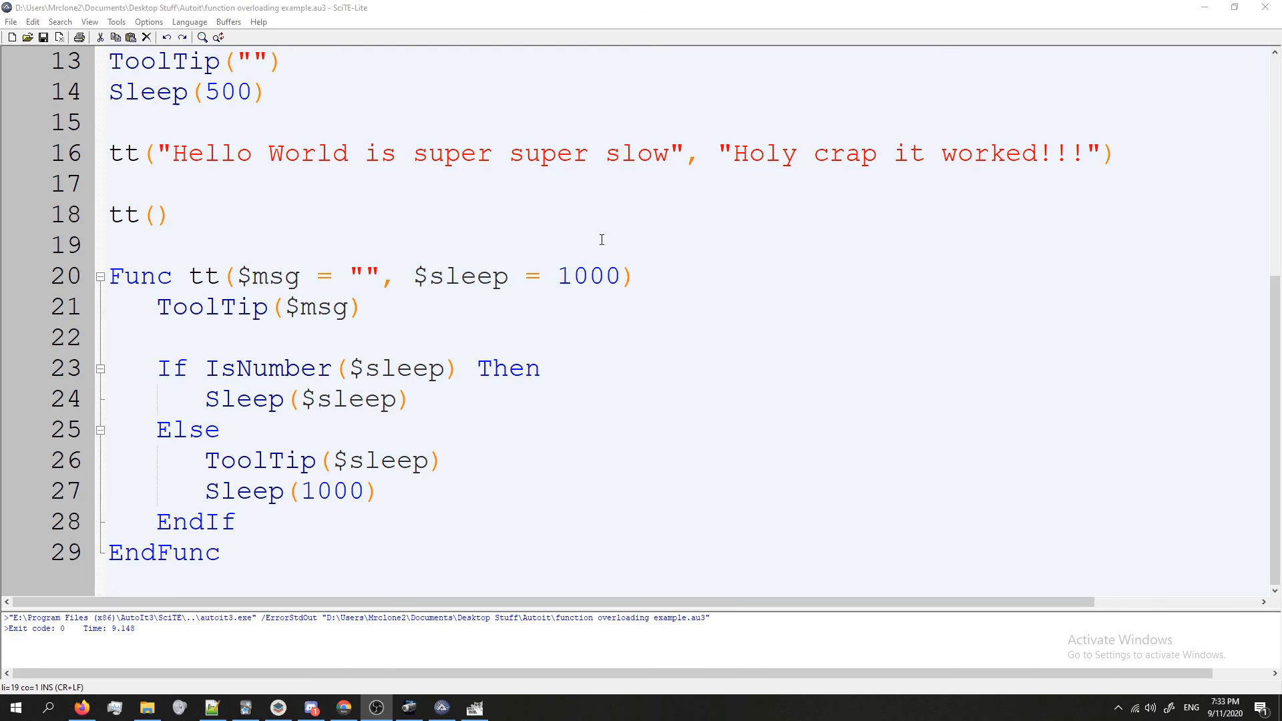
pyautogui.moveTo(556, 157)
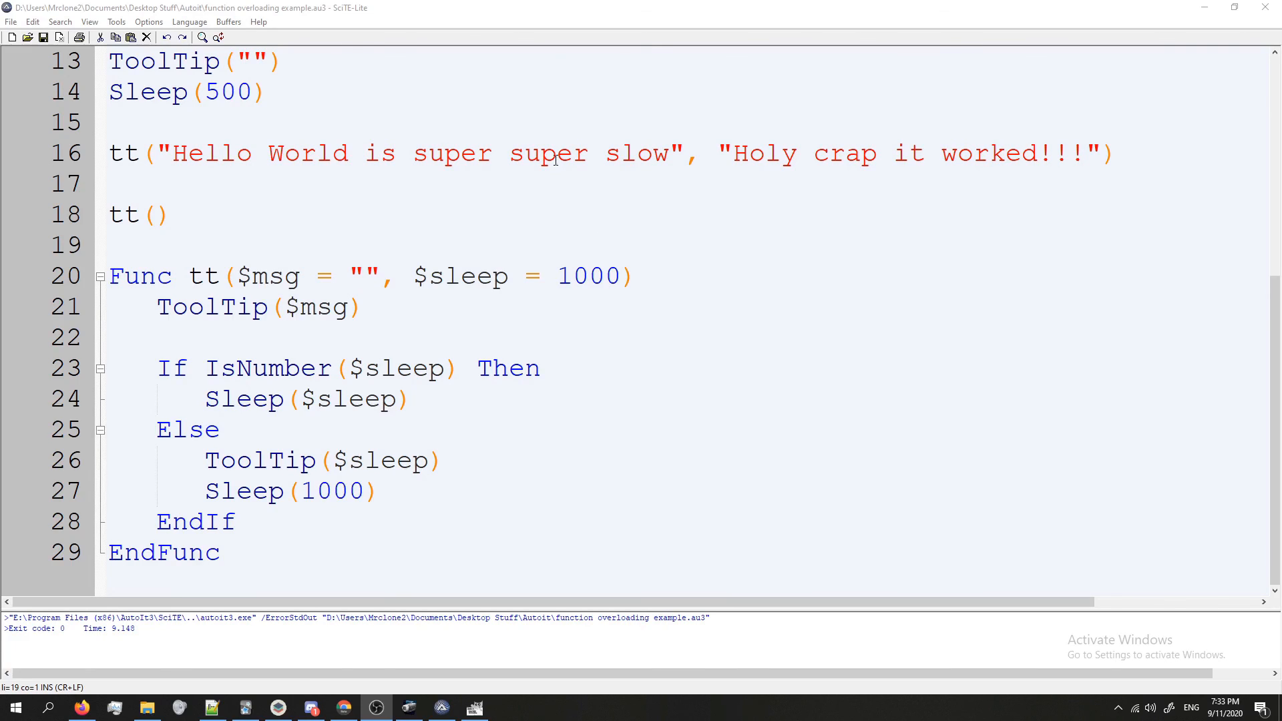